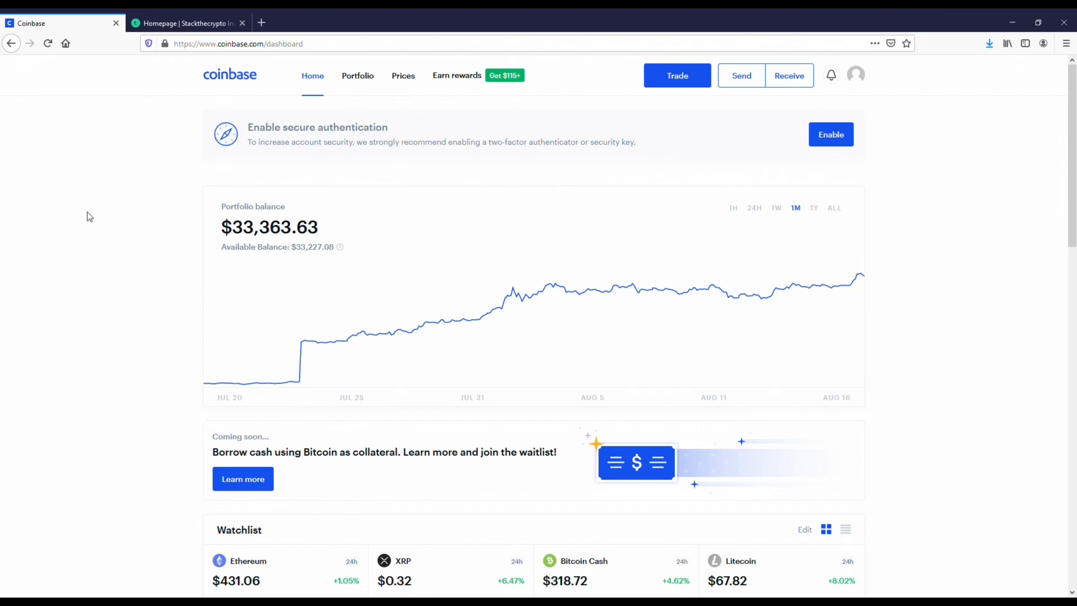
{"action": "mouse_move", "coordinate": [598, 171]}
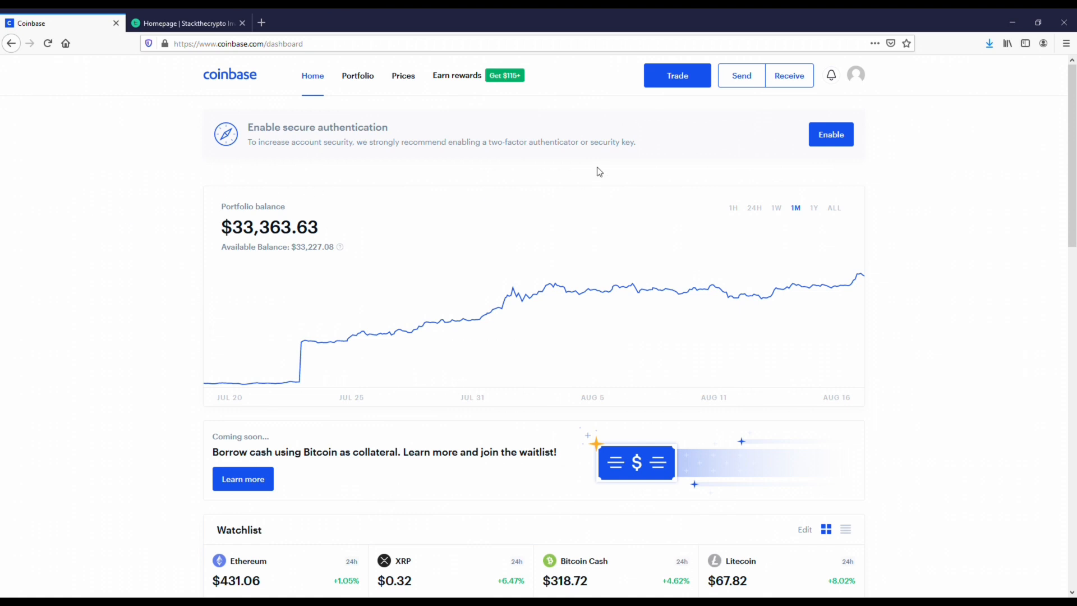
Chart the portfolio balance over 1Y and switch to the StackTheCrypto tab.
{"action": "left_click", "coordinate": [814, 207]}
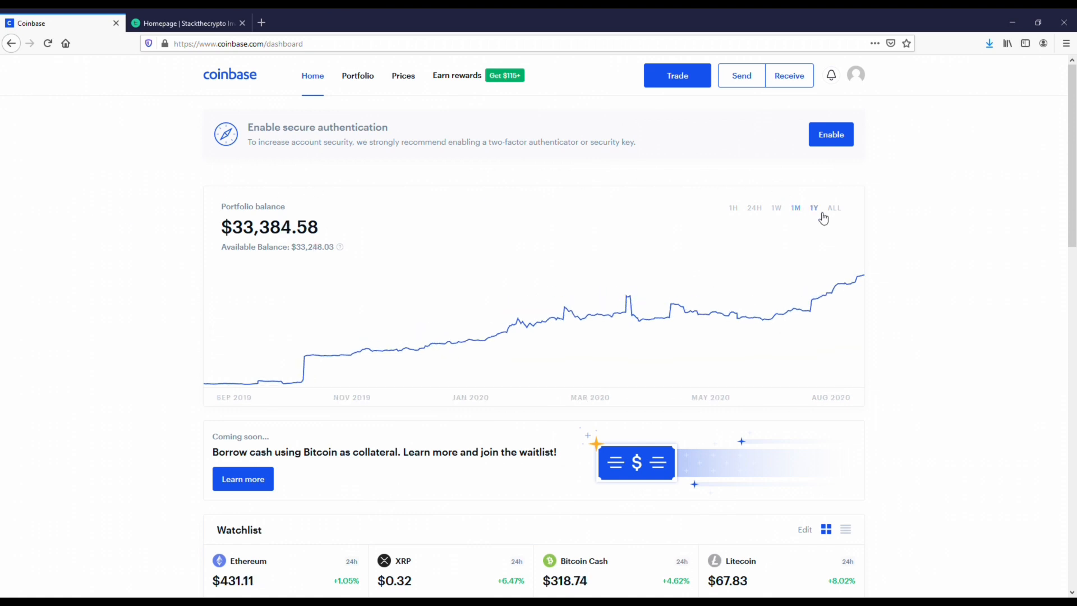
{"action": "left_click", "coordinate": [813, 208]}
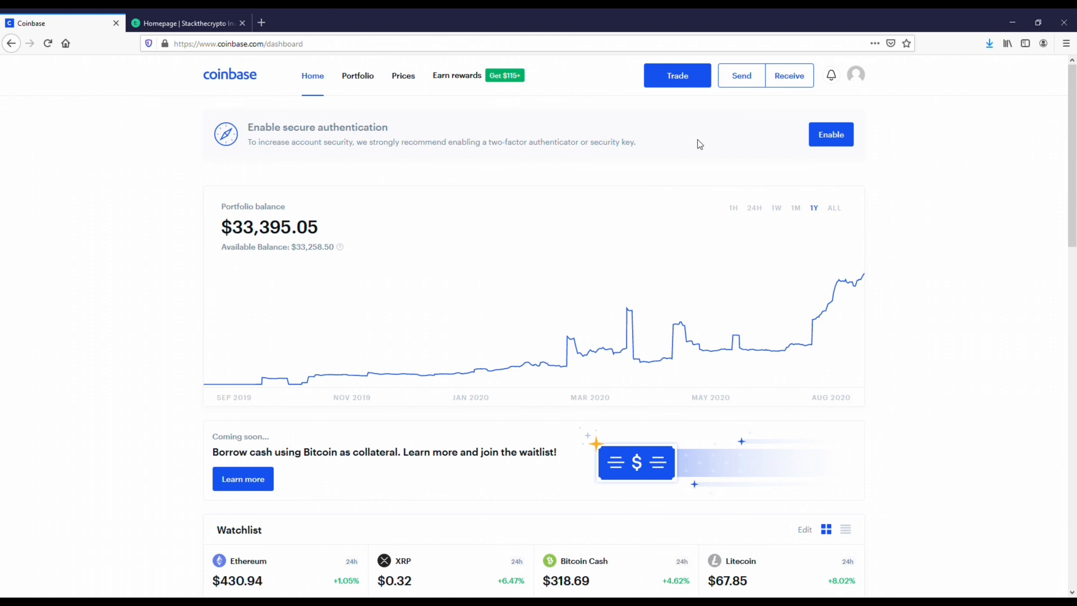
{"action": "mouse_move", "coordinate": [624, 149]}
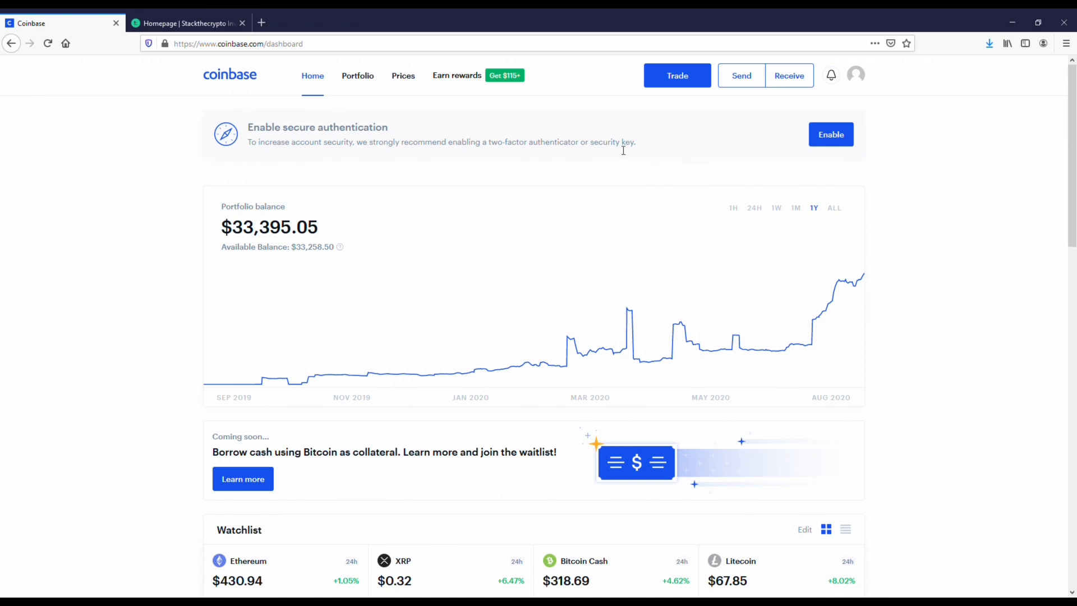
{"action": "left_click", "coordinate": [185, 22]}
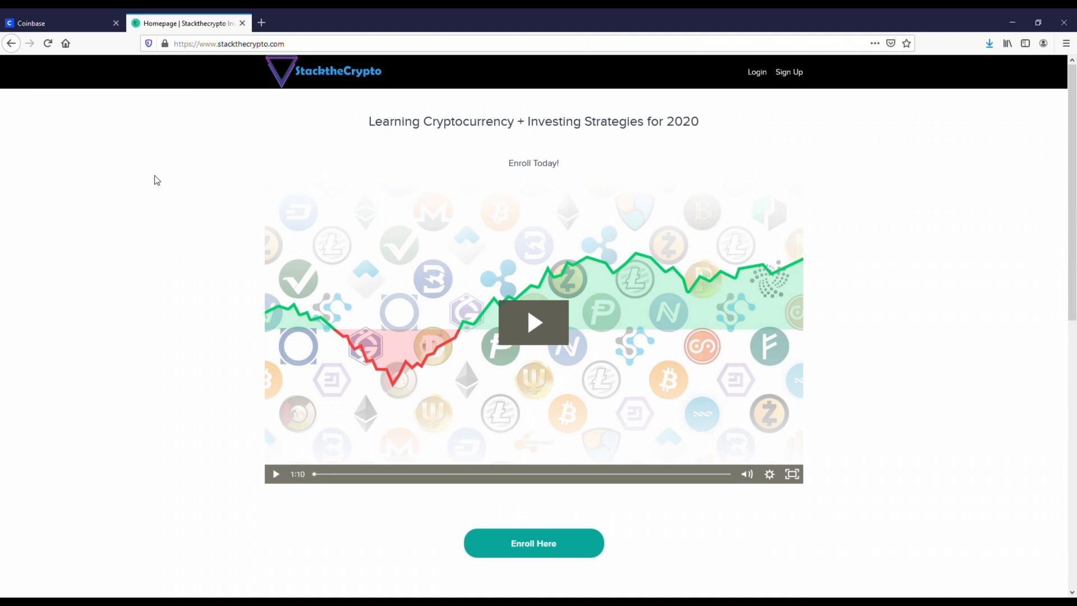
{"action": "mouse_move", "coordinate": [557, 327]}
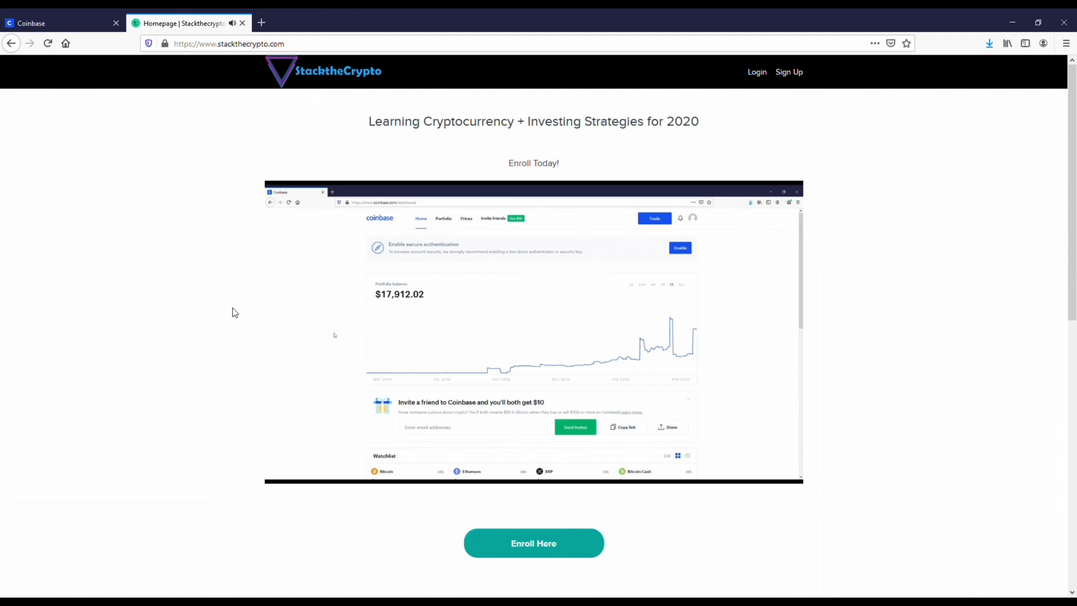
{"action": "mouse_move", "coordinate": [344, 340]}
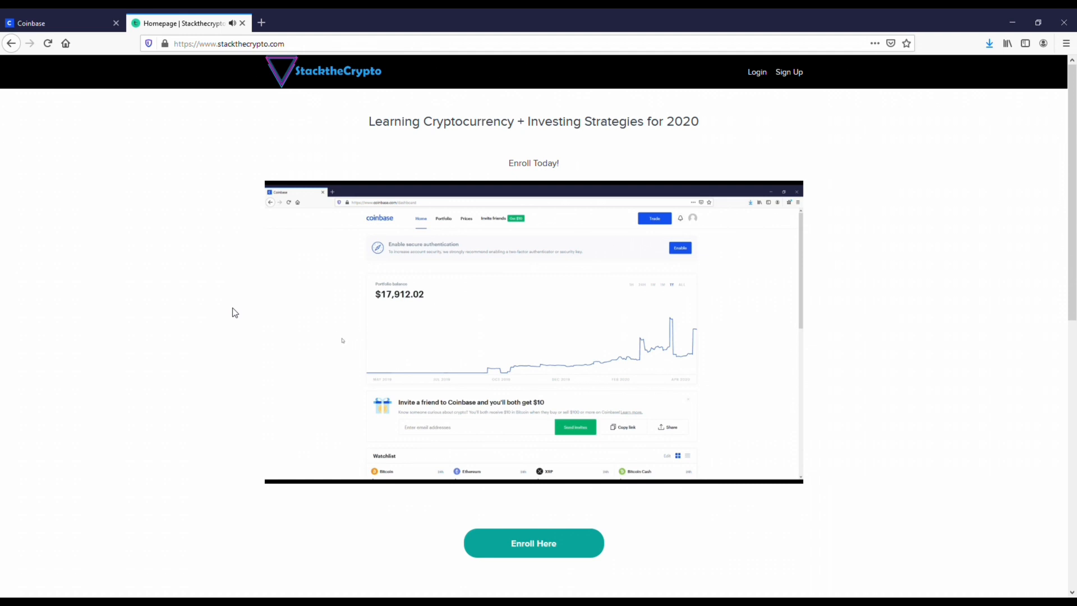
{"action": "mouse_move", "coordinate": [338, 291]}
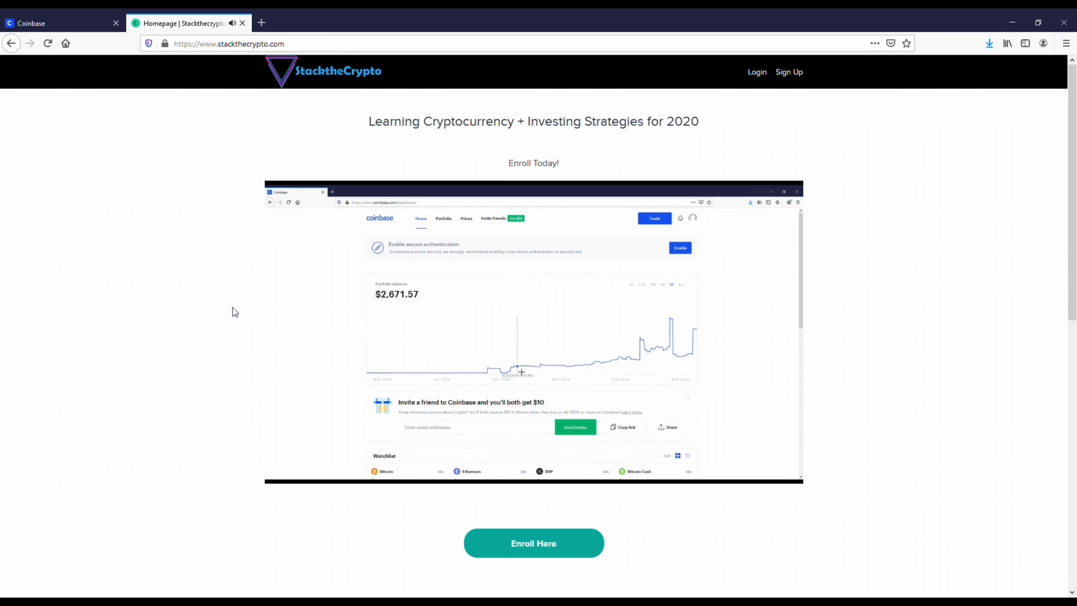
{"action": "mouse_move", "coordinate": [536, 374]}
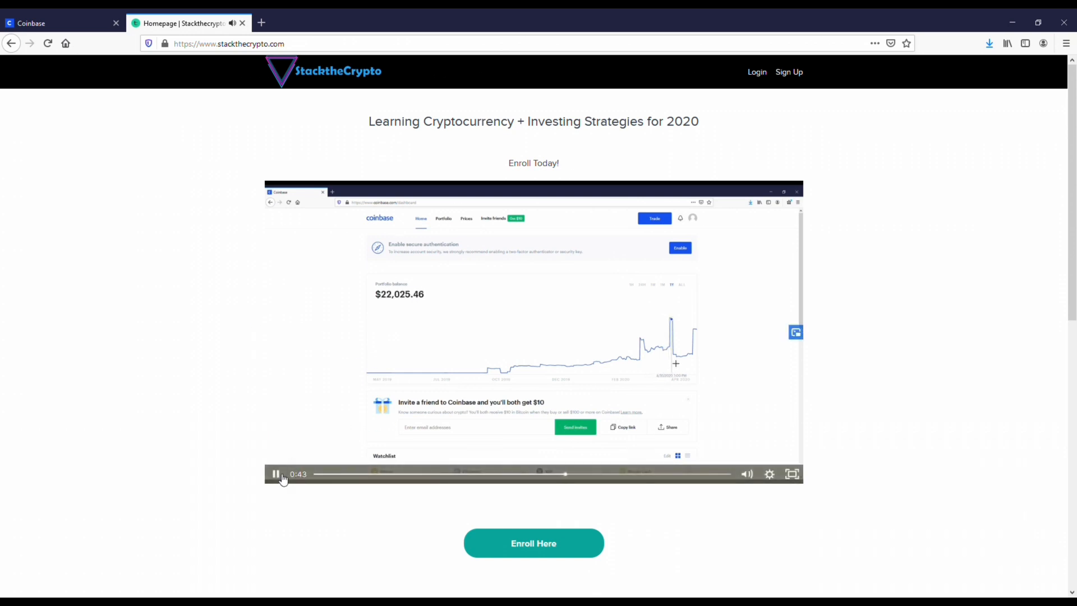
Pause the StackTheCrypto course intro video partway through.
{"action": "left_click", "coordinate": [533, 543]}
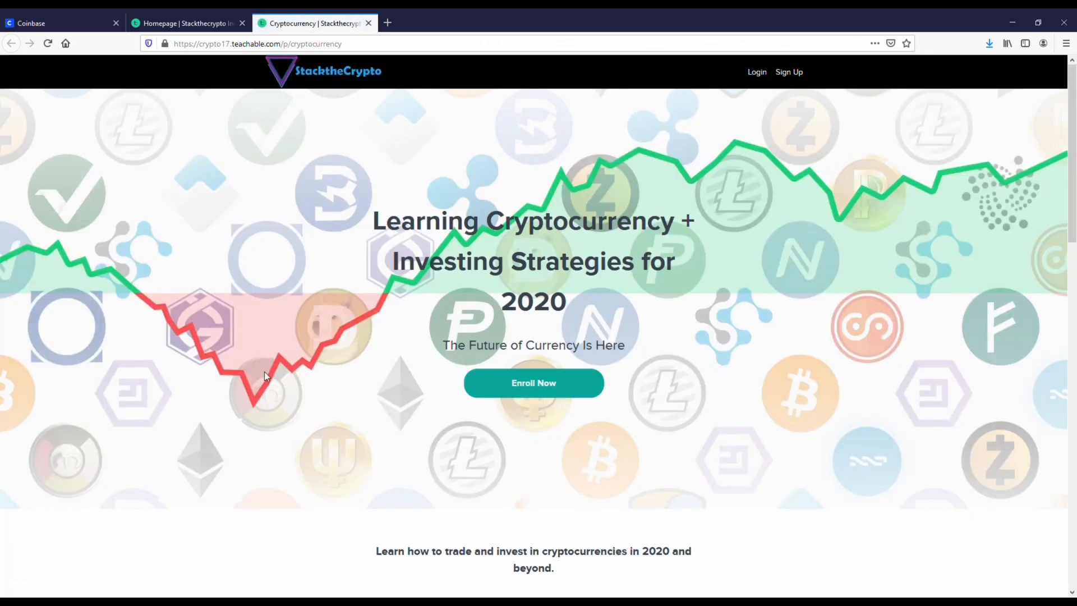
Scroll through the Cryptocurrency course curriculum, then close the Teachable and StackTheCrypto tabs.
{"action": "scroll", "scroll_direction": "down", "scroll_amount": 3}
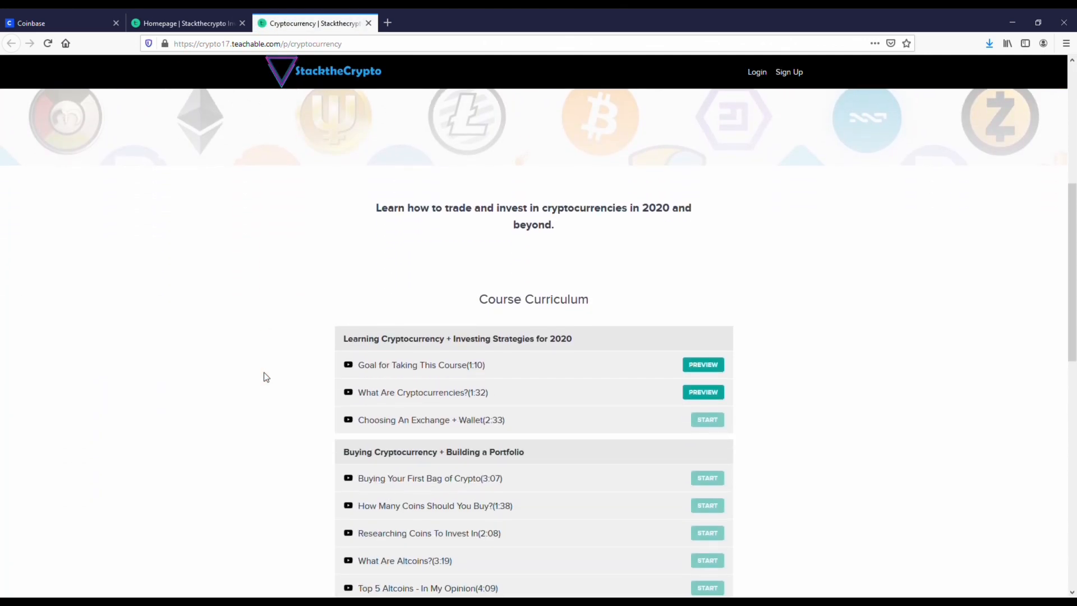
{"action": "scroll", "scroll_direction": "down", "scroll_amount": 3}
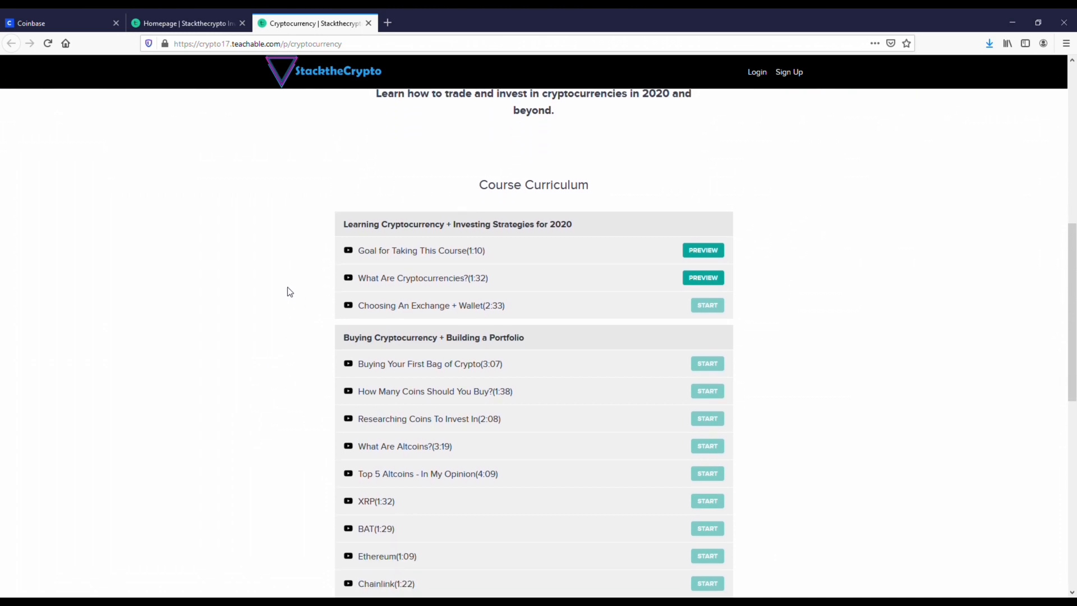
{"action": "scroll", "scroll_direction": "down", "scroll_amount": 3}
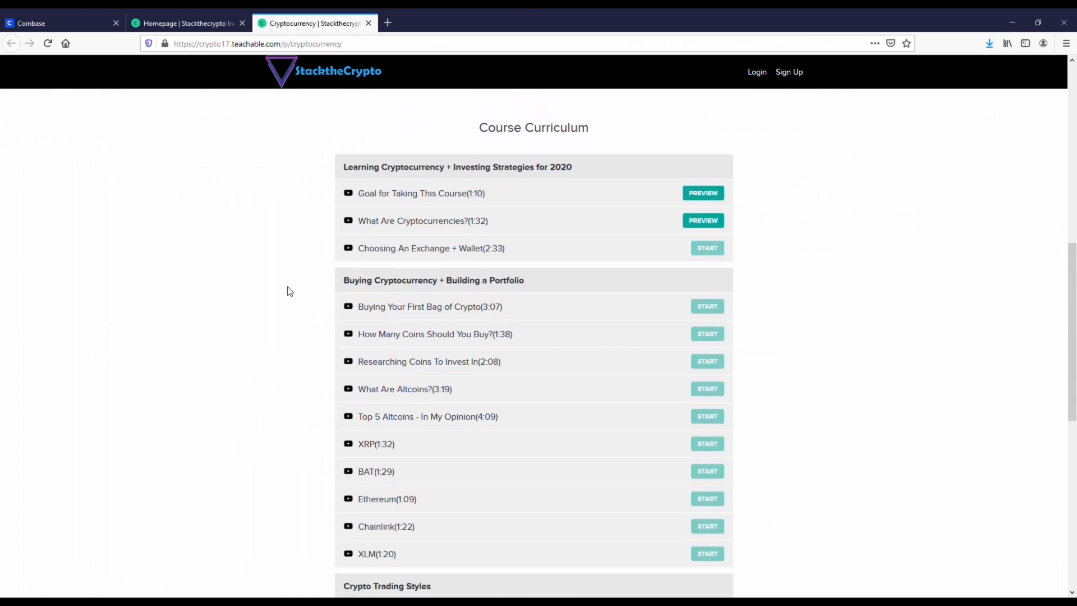
{"action": "scroll", "scroll_direction": "down", "scroll_amount": 3}
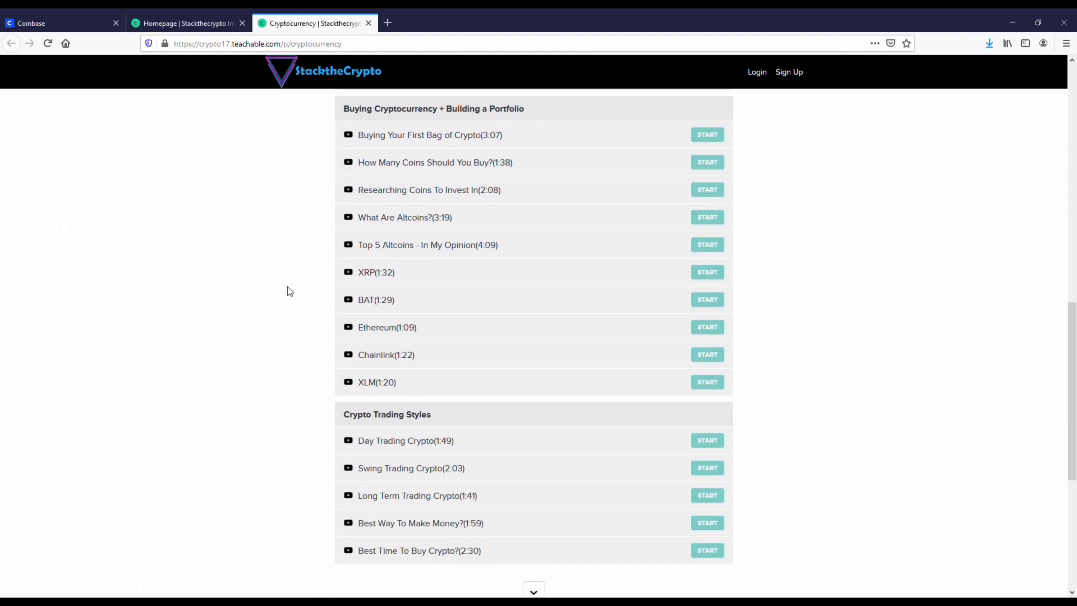
{"action": "scroll", "scroll_direction": "down", "scroll_amount": 3}
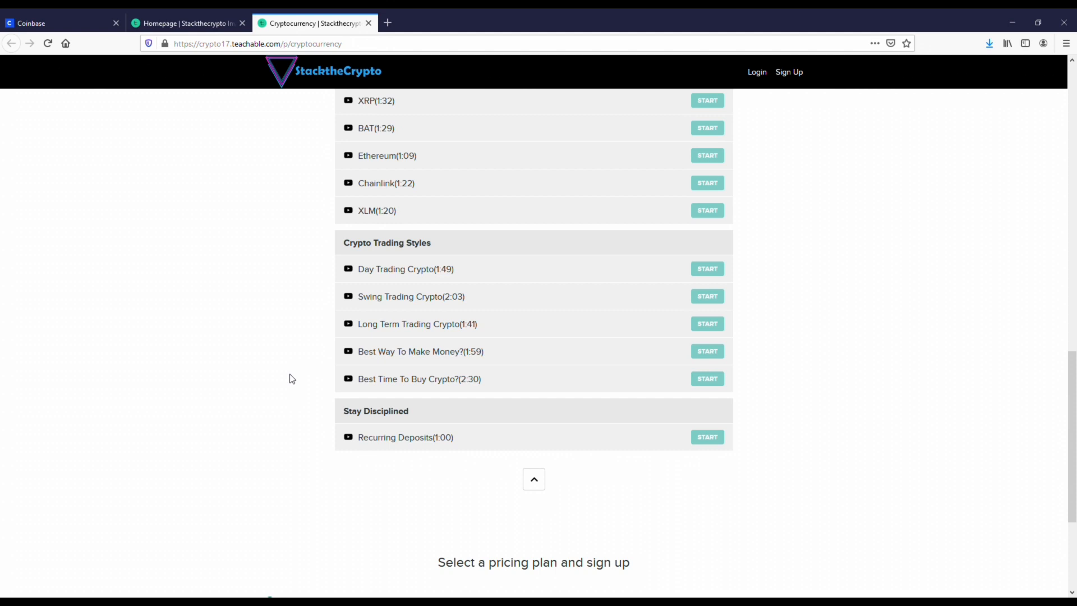
{"action": "scroll", "scroll_direction": "down", "scroll_amount": 3}
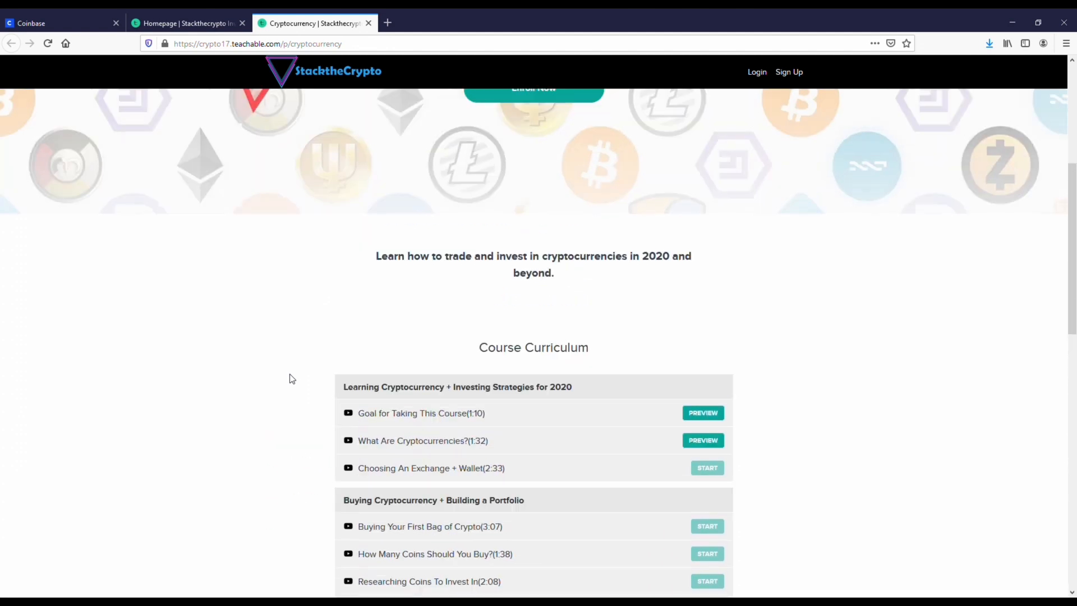
{"action": "scroll", "scroll_direction": "up", "scroll_amount": 3}
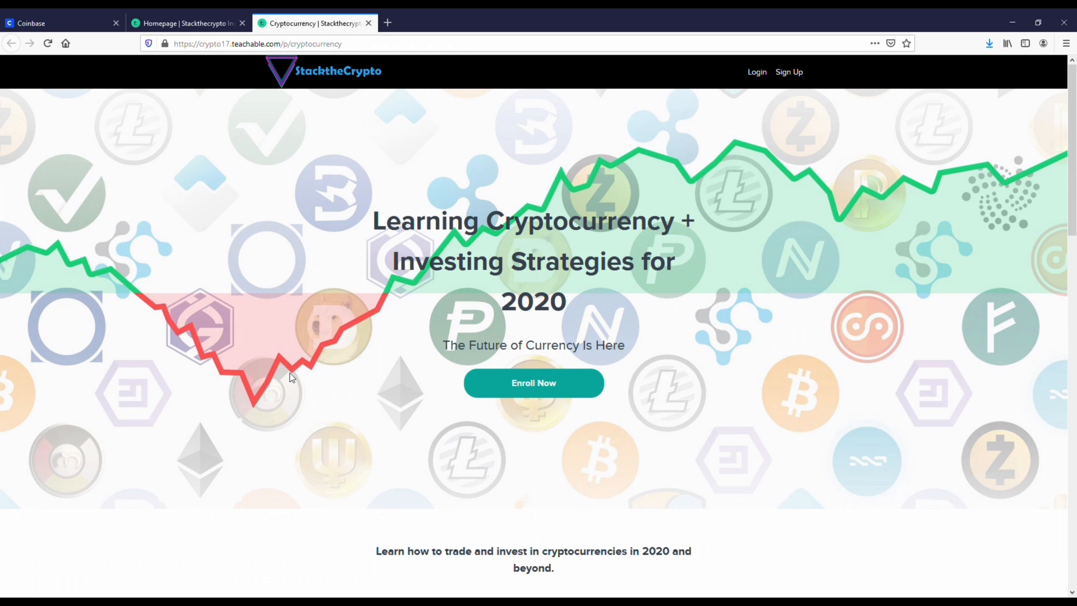
{"action": "mouse_move", "coordinate": [310, 251]}
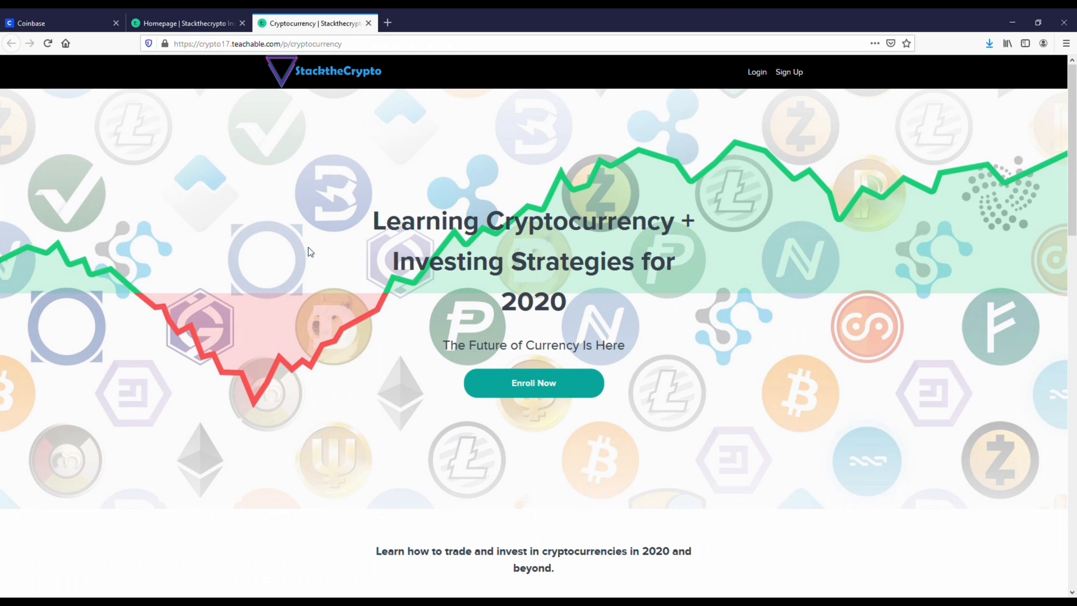
{"action": "left_click", "coordinate": [369, 22]}
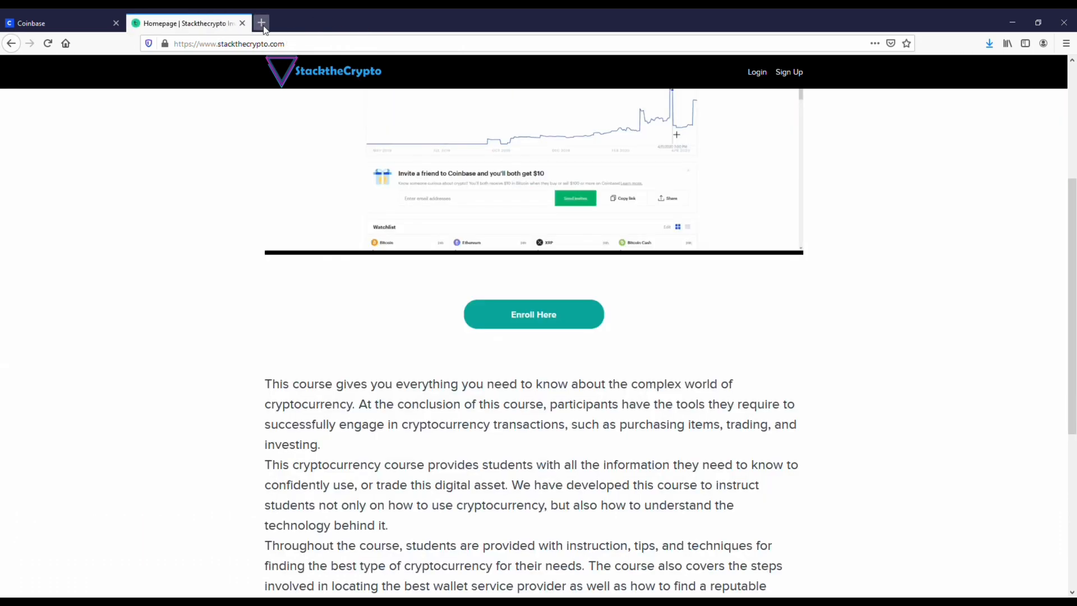
{"action": "left_click", "coordinate": [62, 22]}
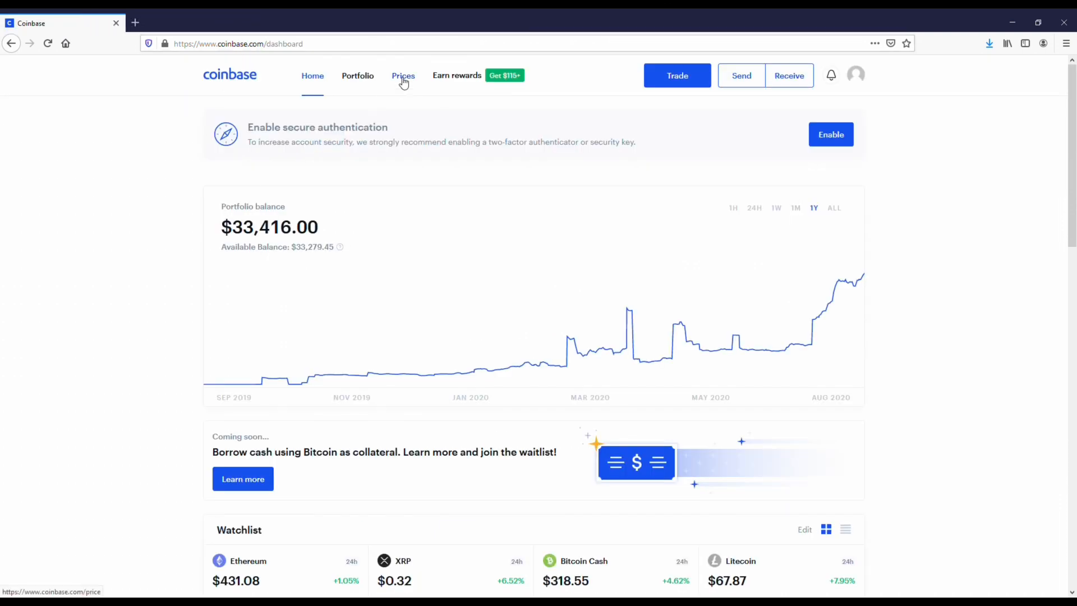
Browse the Coinbase Prices list to the bottom and open Orchid (OXT).
{"action": "left_click", "coordinate": [403, 76]}
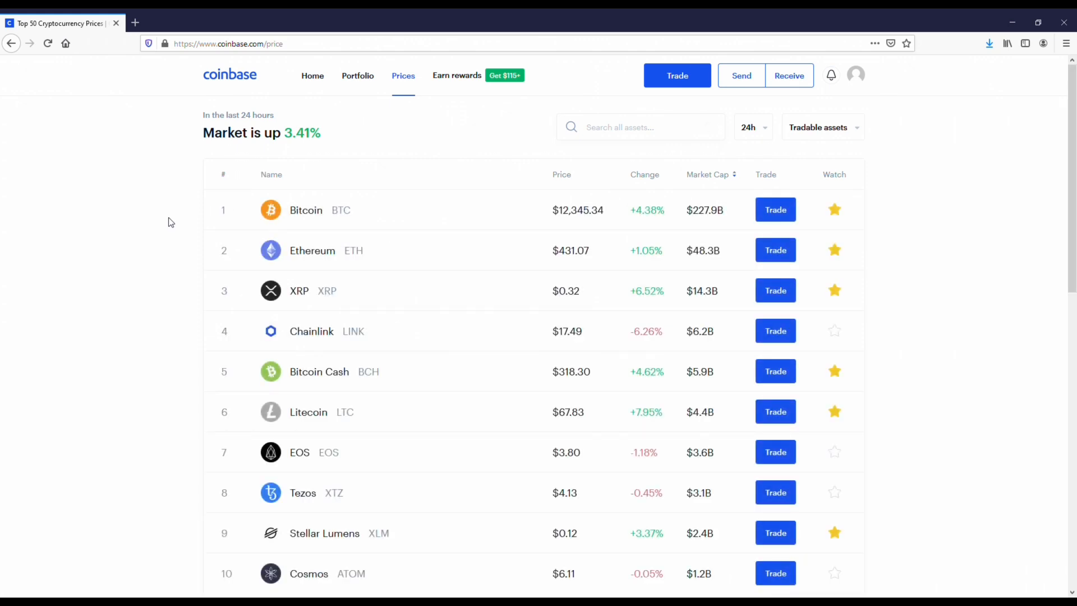
{"action": "scroll", "scroll_direction": "down", "scroll_amount": 3}
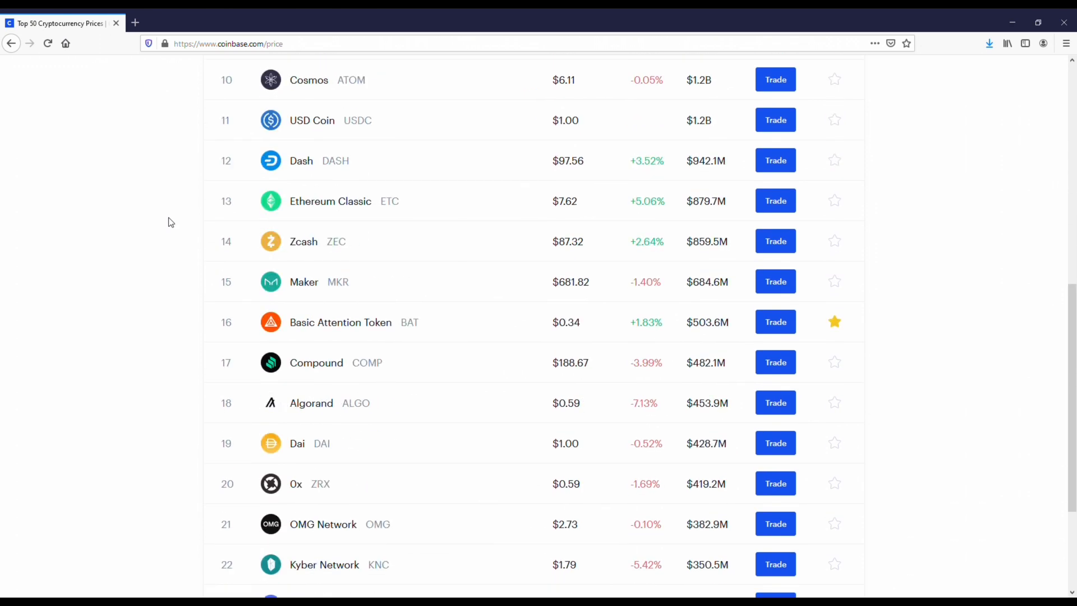
{"action": "scroll", "scroll_direction": "down", "scroll_amount": 3}
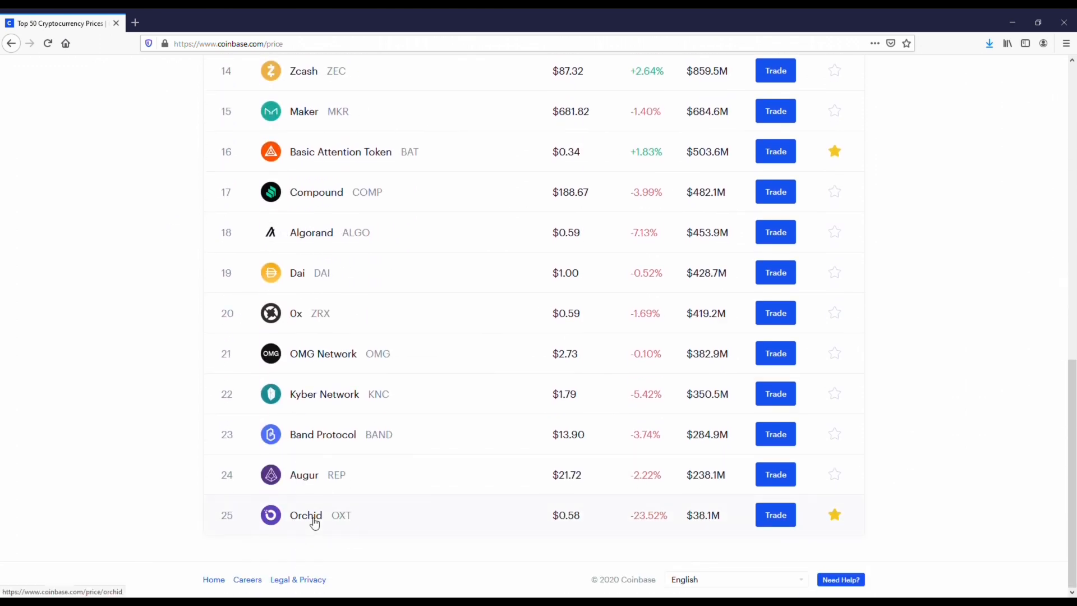
{"action": "left_click", "coordinate": [306, 515]}
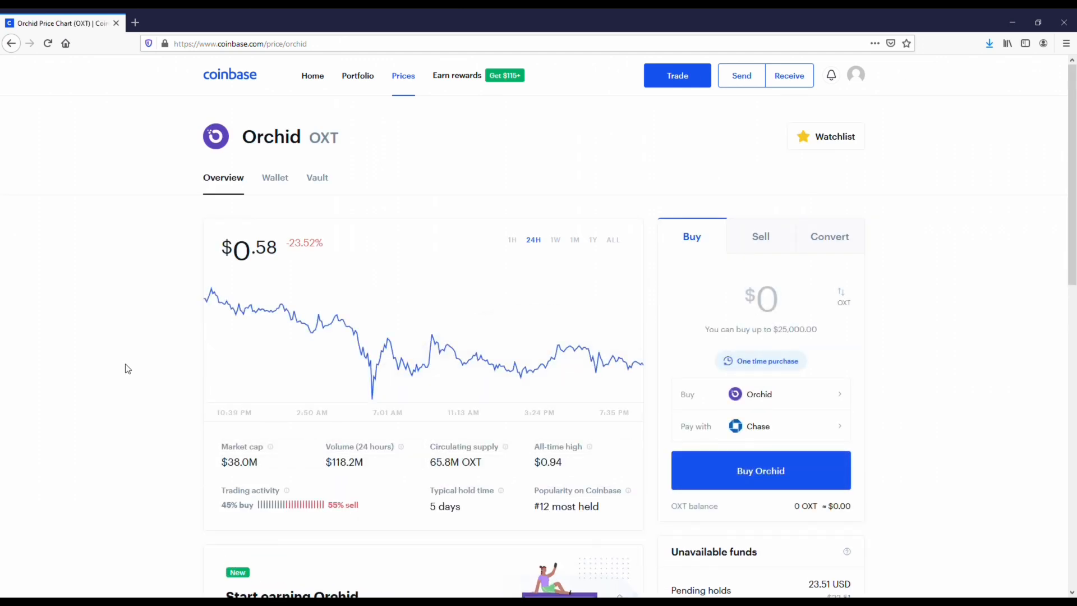
{"action": "mouse_move", "coordinate": [569, 254]}
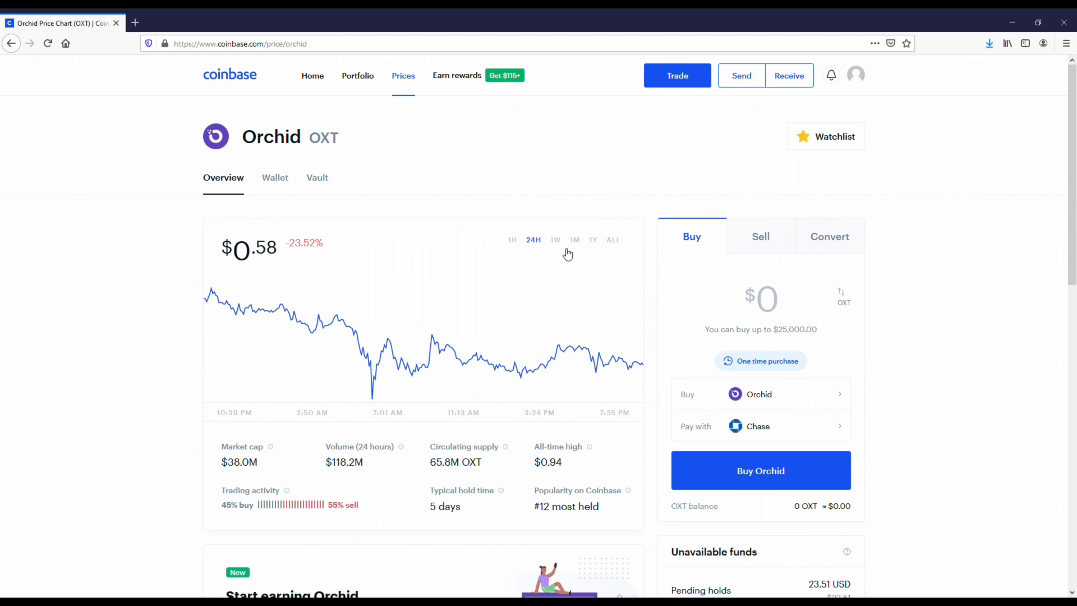
Step Orchid's price chart through 1W and 1M to 1Y, then scroll down.
{"action": "left_click", "coordinate": [554, 239]}
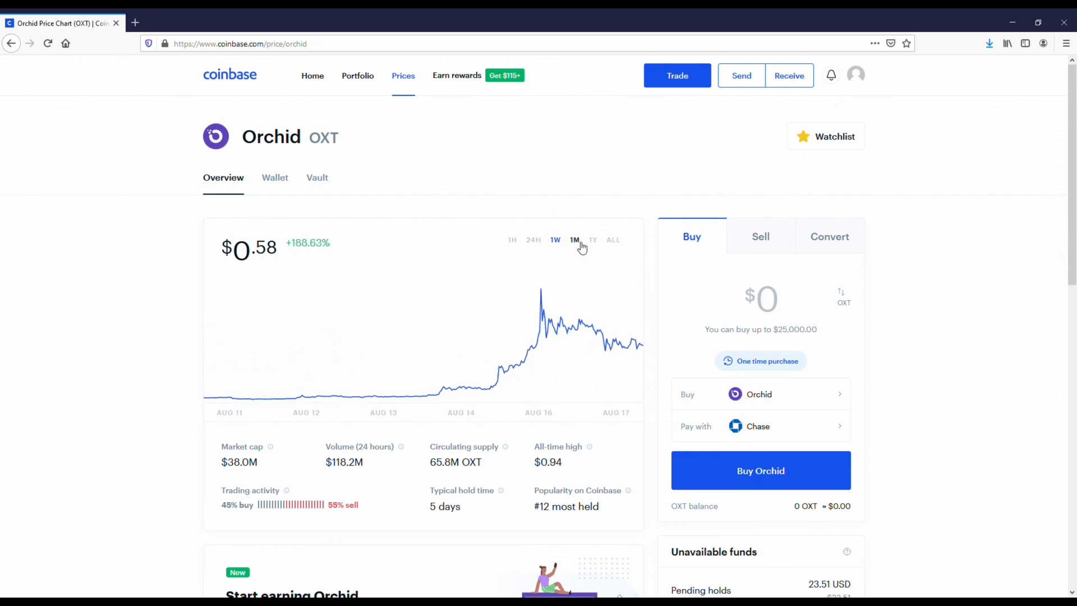
{"action": "left_click", "coordinate": [575, 240]}
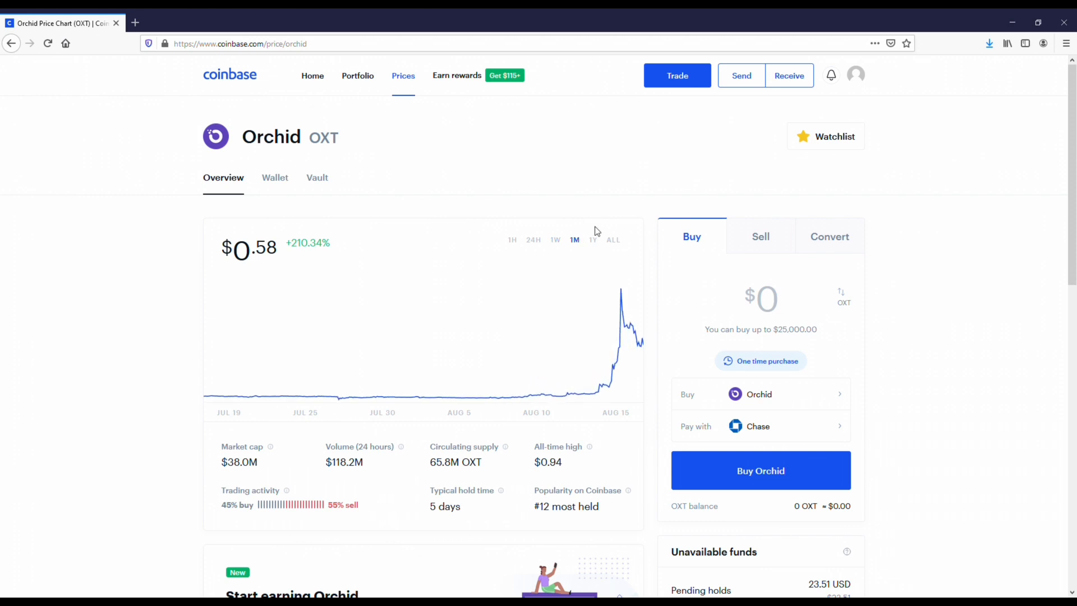
{"action": "left_click", "coordinate": [592, 239]}
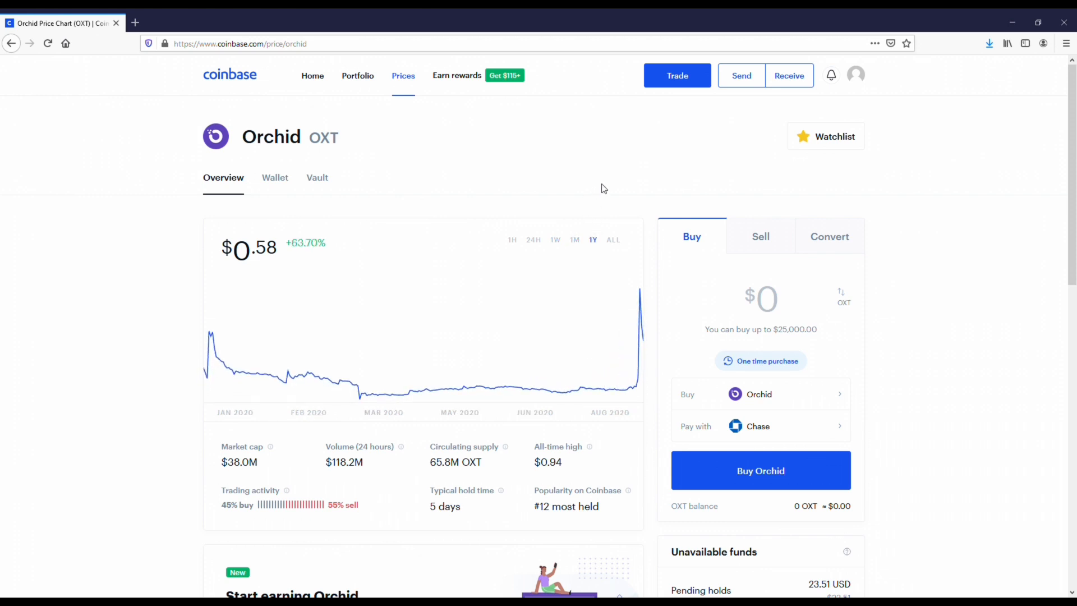
{"action": "mouse_move", "coordinate": [556, 479]}
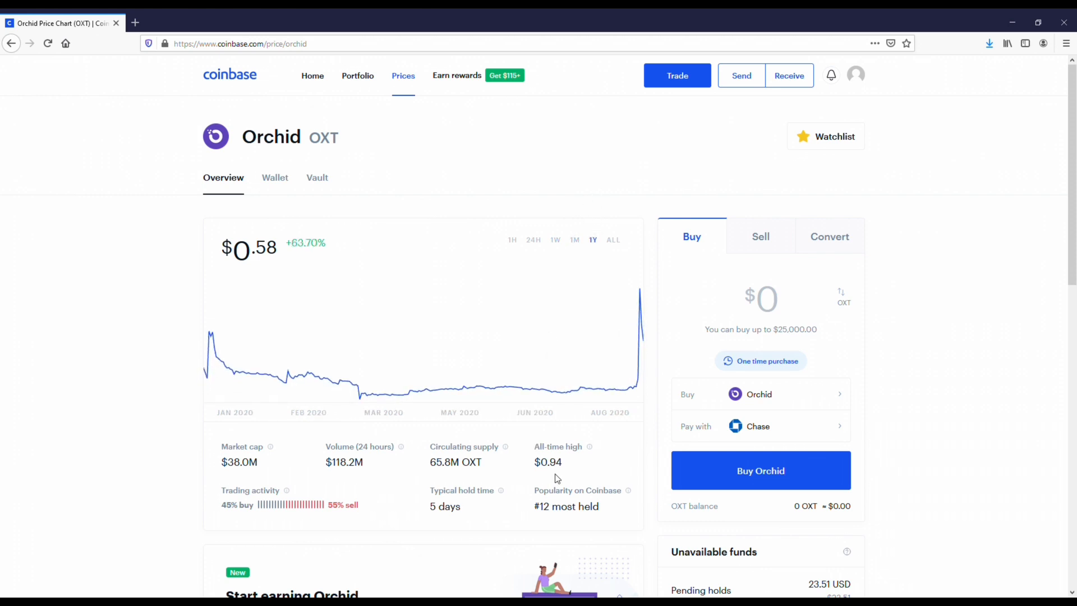
{"action": "mouse_move", "coordinate": [195, 468]}
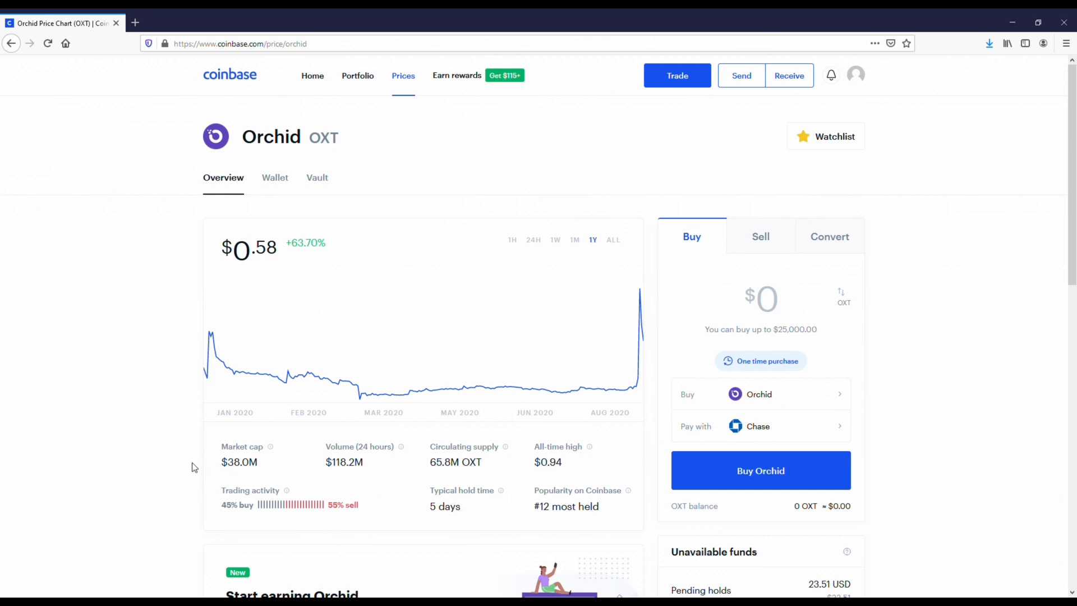
{"action": "mouse_move", "coordinate": [189, 468]}
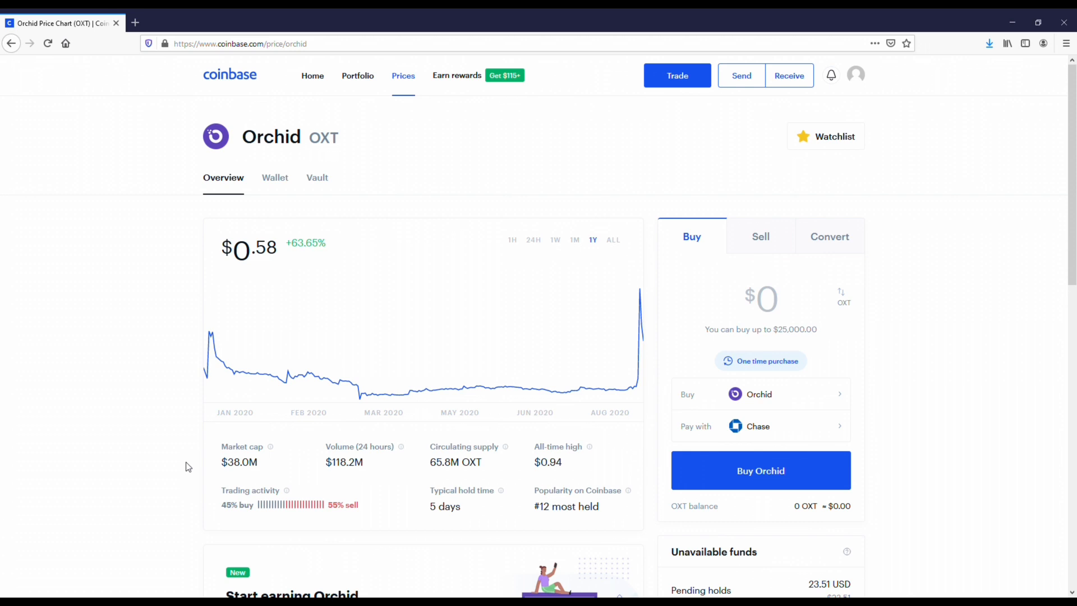
{"action": "scroll", "scroll_direction": "down", "scroll_amount": 3}
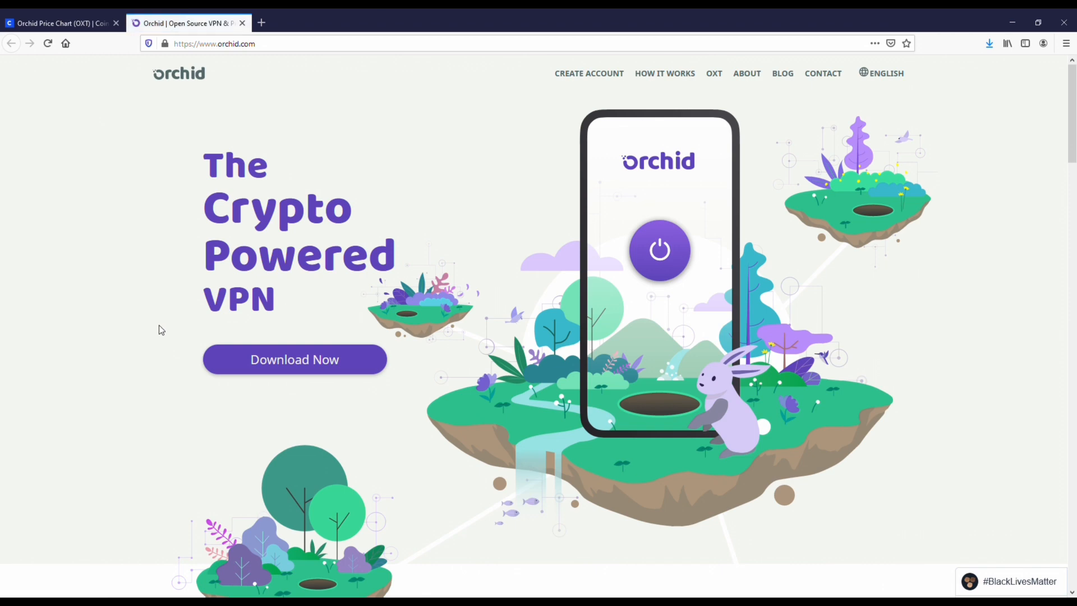
Scroll orchid.com to 'Our approach', then return to the Coinbase Orchid tab.
{"action": "scroll", "scroll_direction": "down", "scroll_amount": 3}
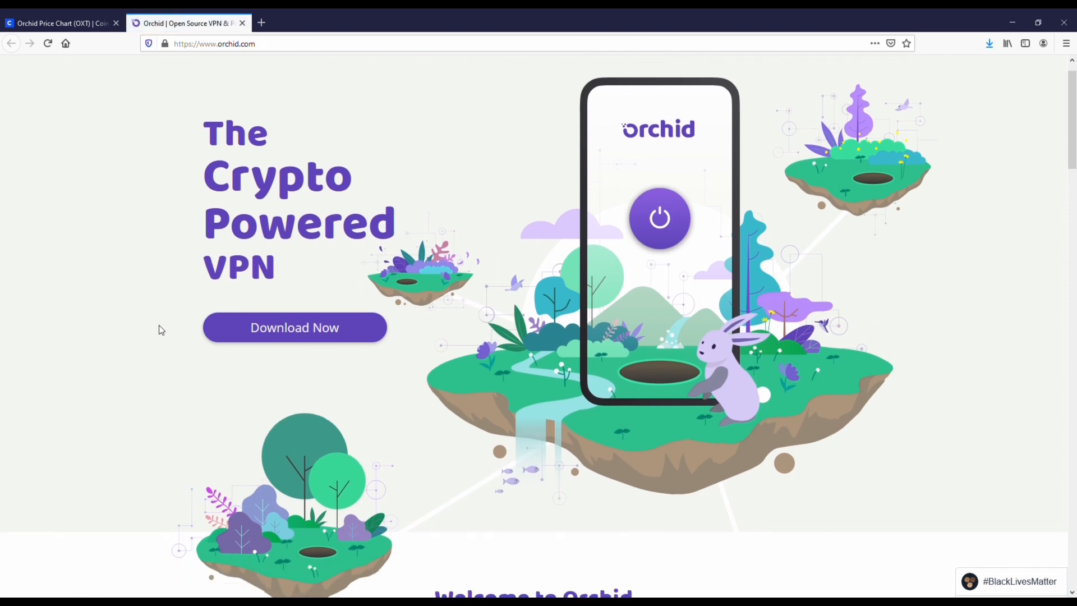
{"action": "scroll", "scroll_direction": "down", "scroll_amount": 3}
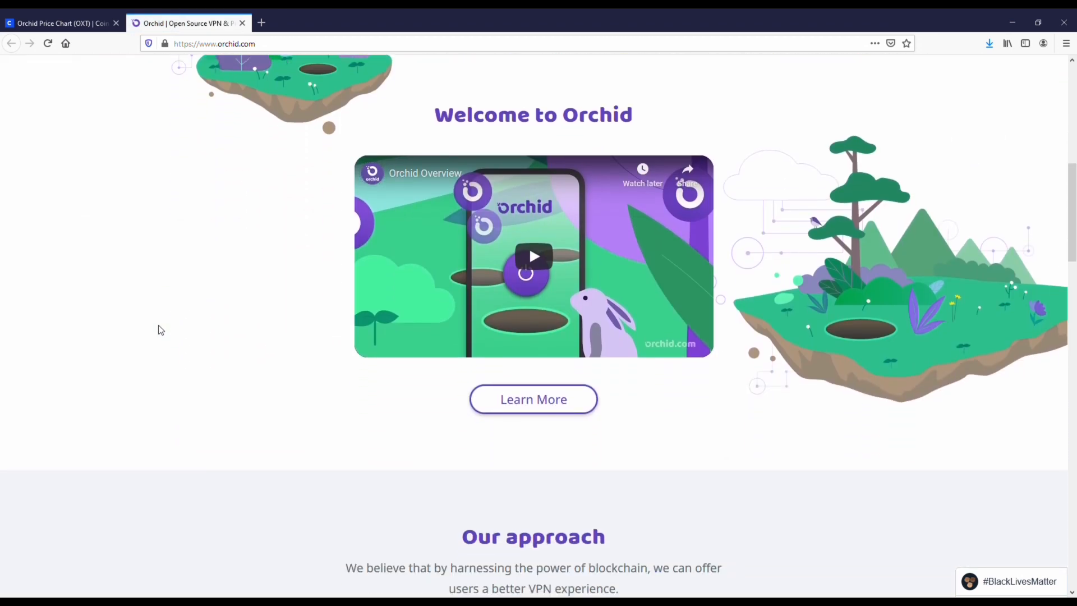
{"action": "scroll", "scroll_direction": "down", "scroll_amount": 3}
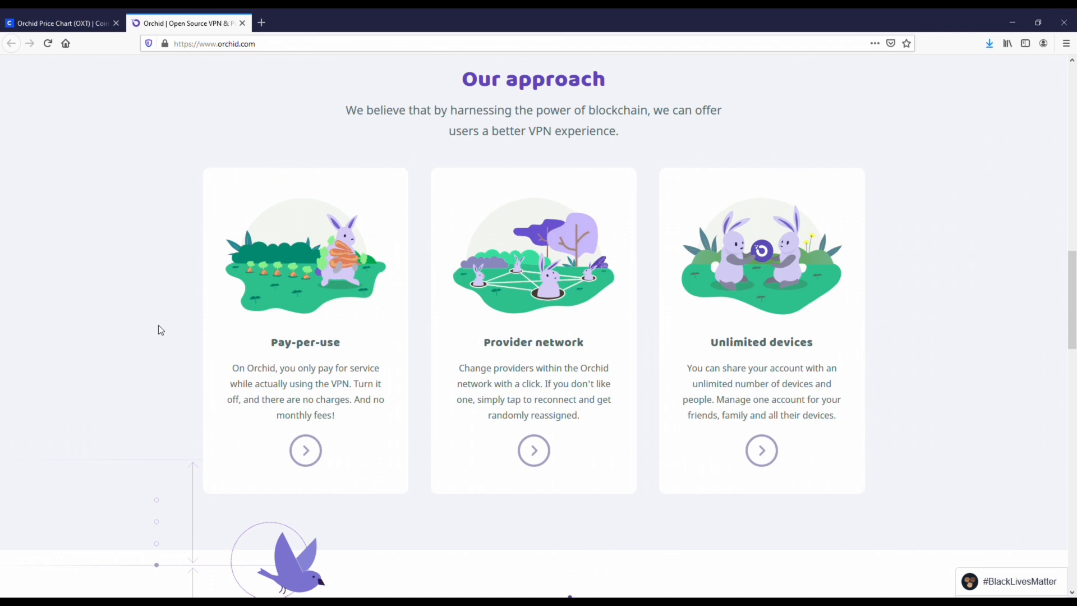
{"action": "left_click", "coordinate": [58, 23]}
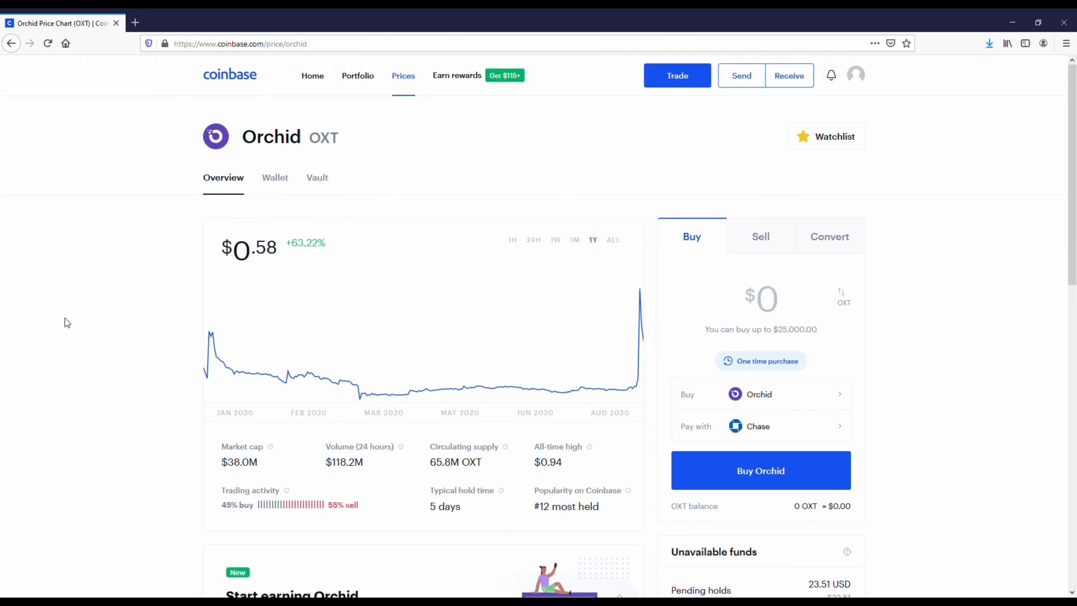
{"action": "mouse_move", "coordinate": [62, 312]}
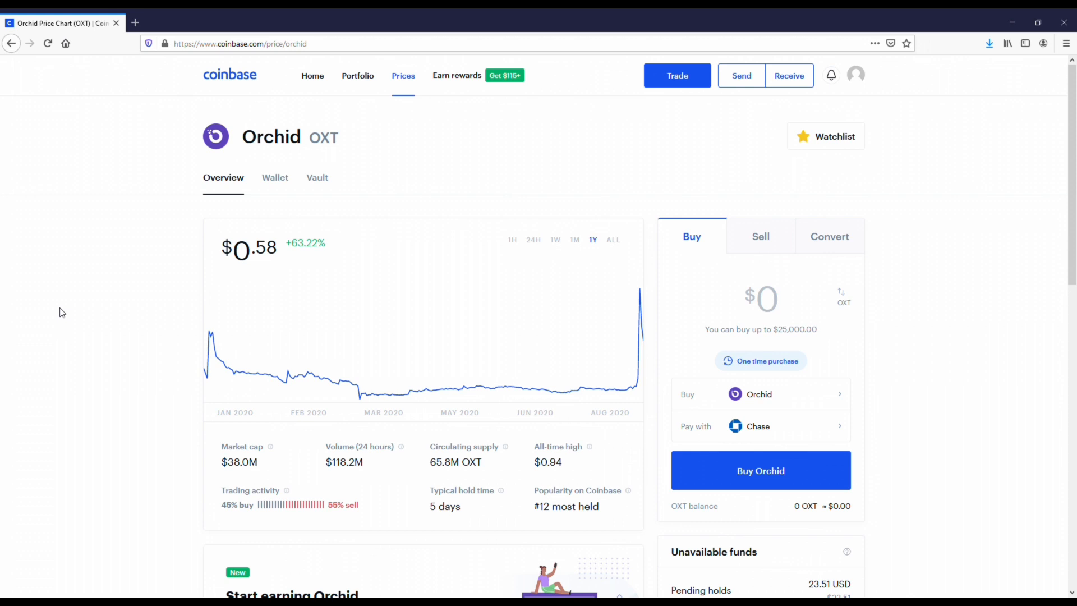
{"action": "mouse_move", "coordinate": [417, 96]}
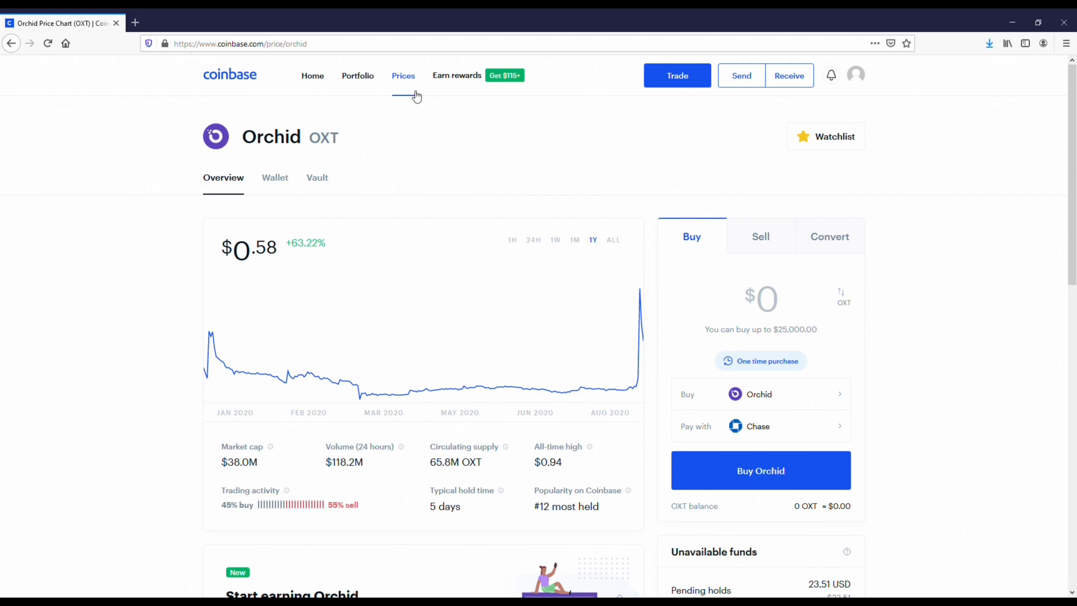
Open Algorand's price page from the Coinbase Prices list.
{"action": "left_click", "coordinate": [403, 76]}
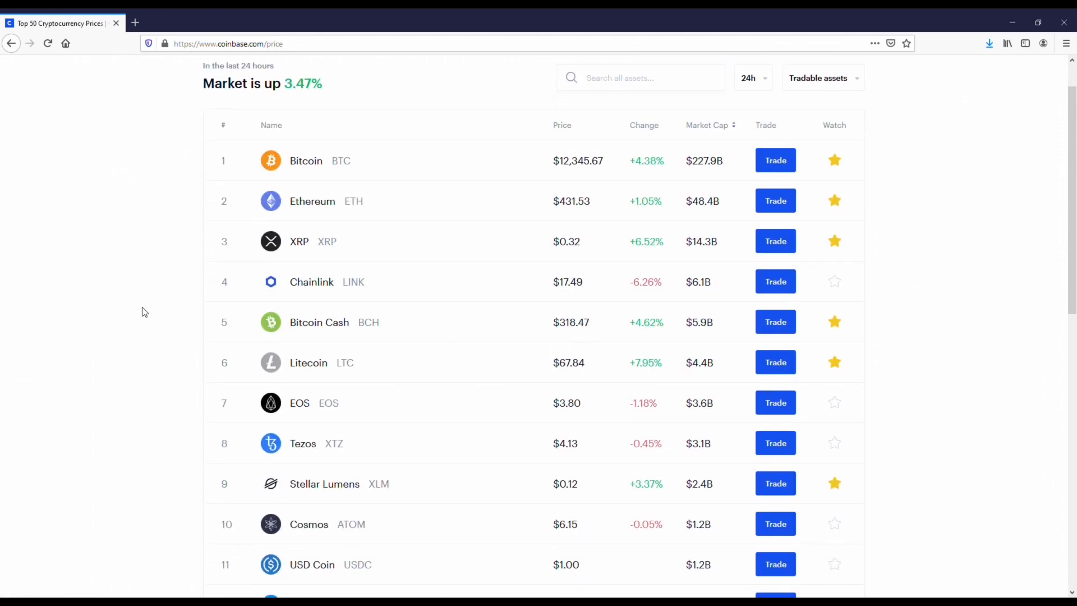
{"action": "scroll", "scroll_direction": "down", "scroll_amount": 3}
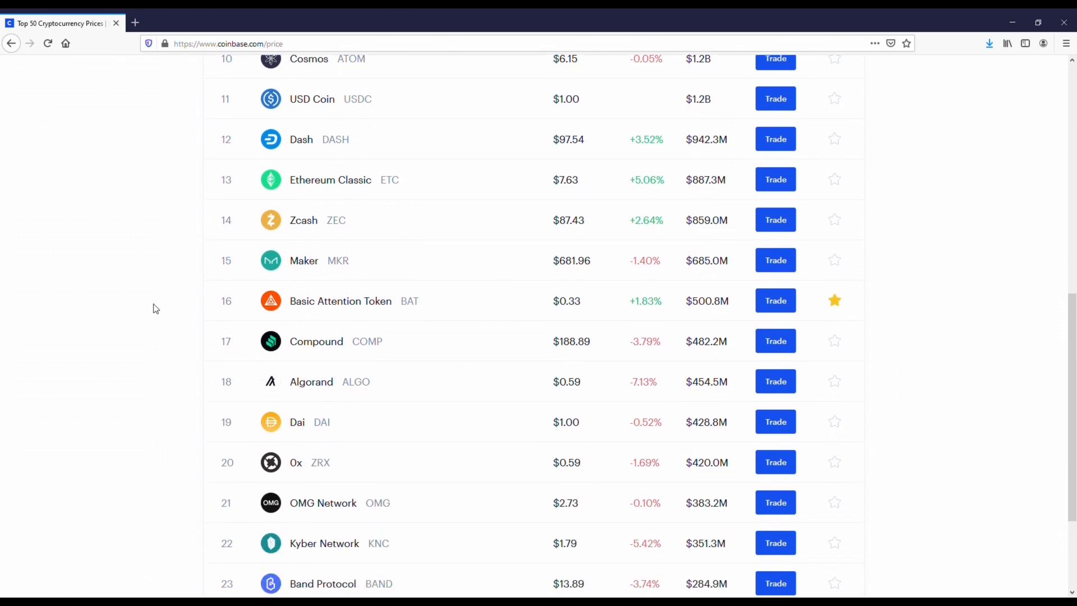
{"action": "left_click", "coordinate": [311, 382]}
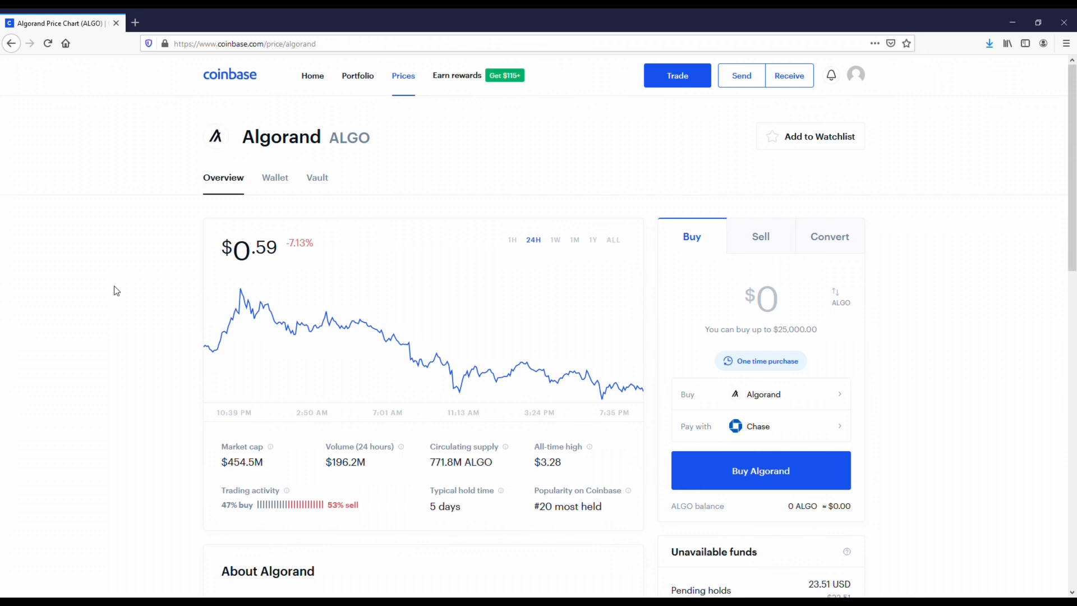
{"action": "mouse_move", "coordinate": [391, 230]}
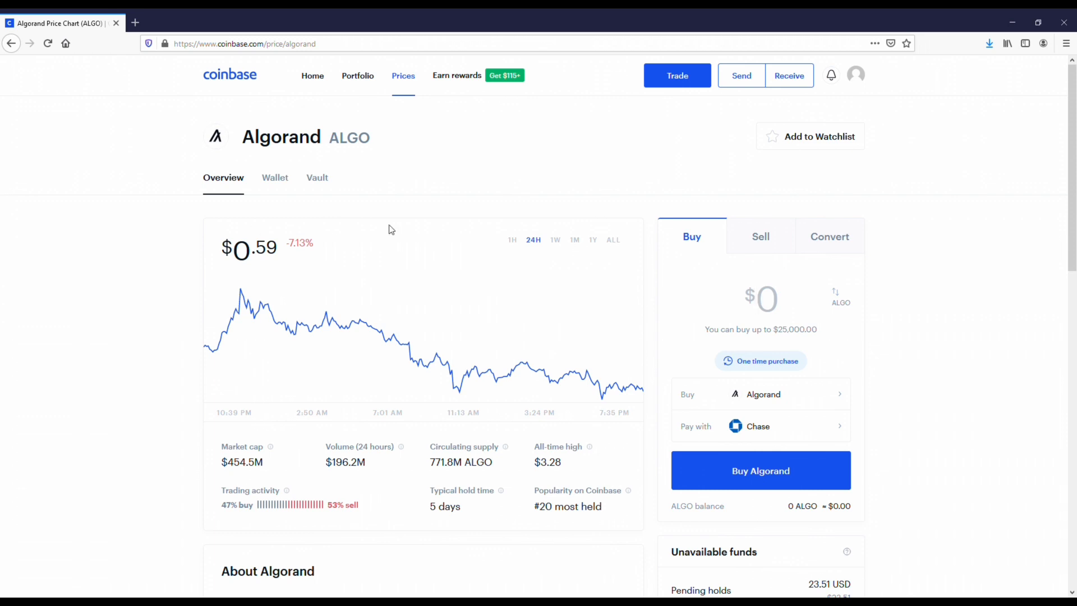
Step Algorand's price chart through 1W and 1M up to 1Y.
{"action": "left_click", "coordinate": [555, 239]}
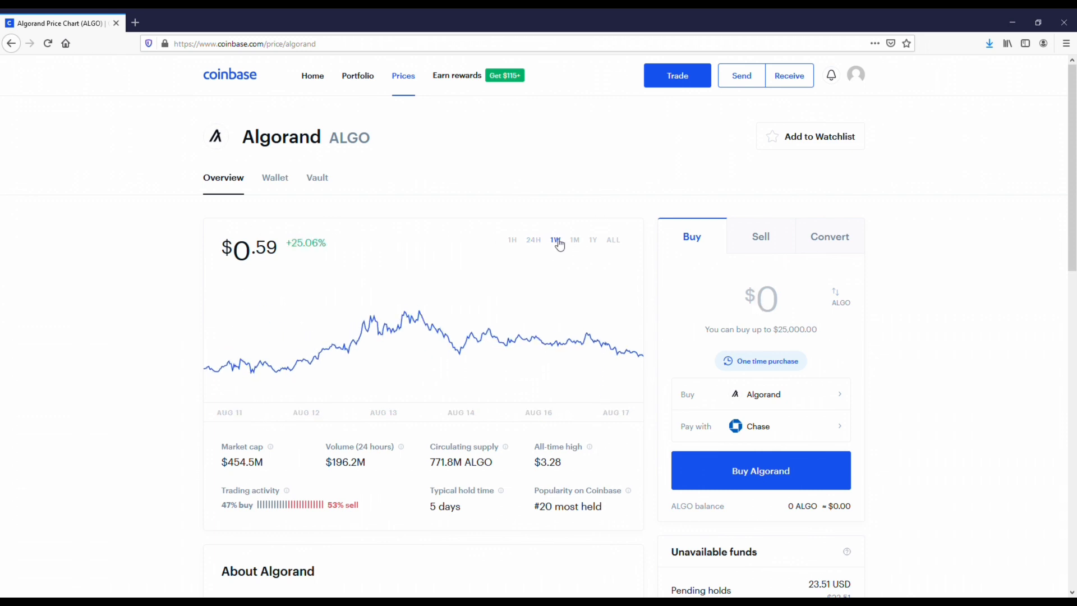
{"action": "left_click", "coordinate": [575, 239]}
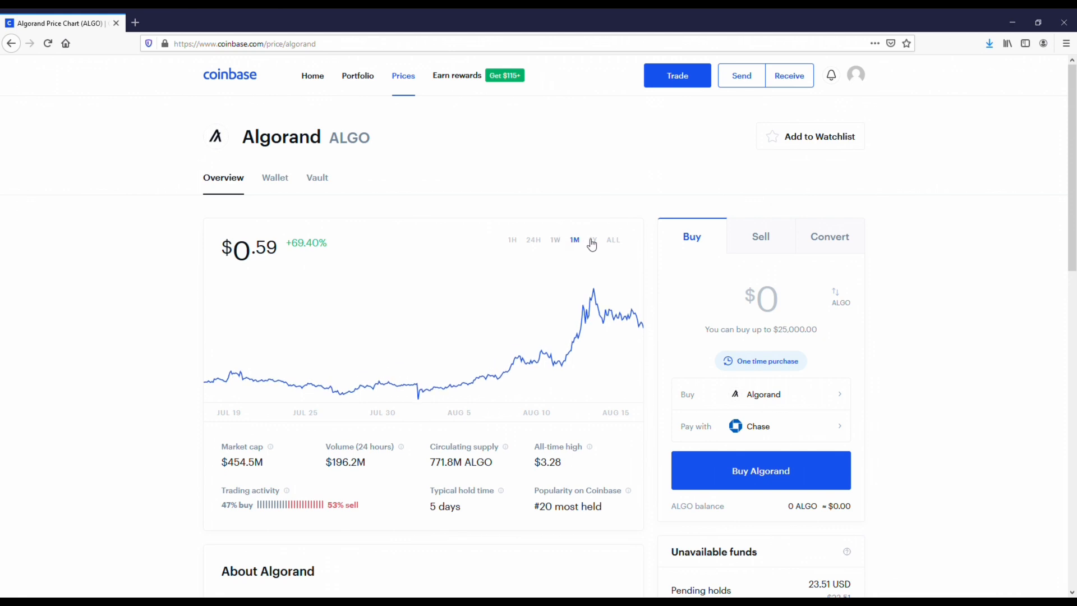
{"action": "left_click", "coordinate": [612, 239]}
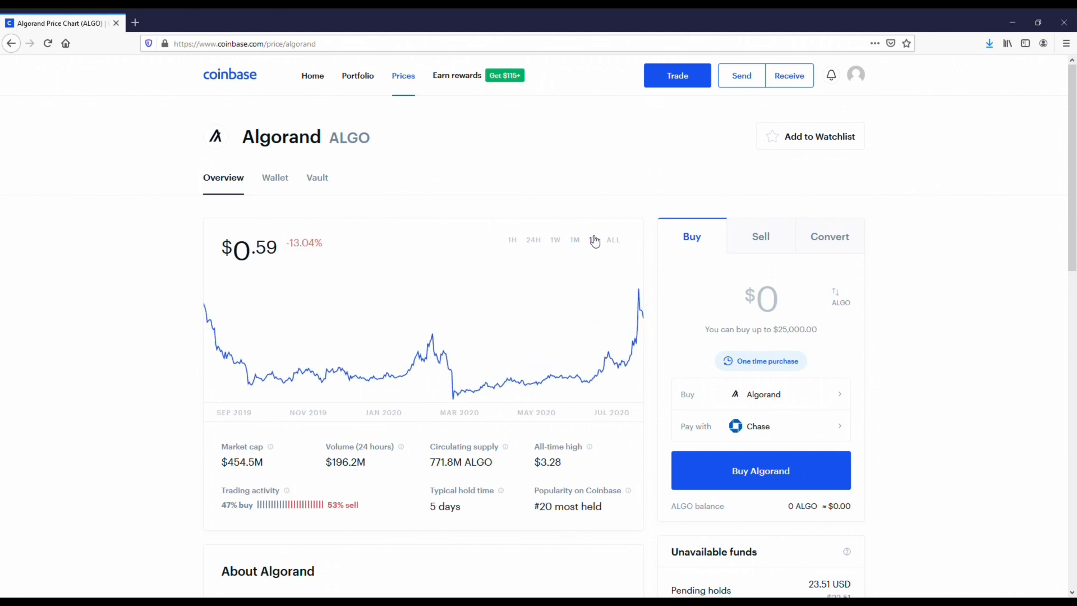
{"action": "left_click", "coordinate": [592, 240]}
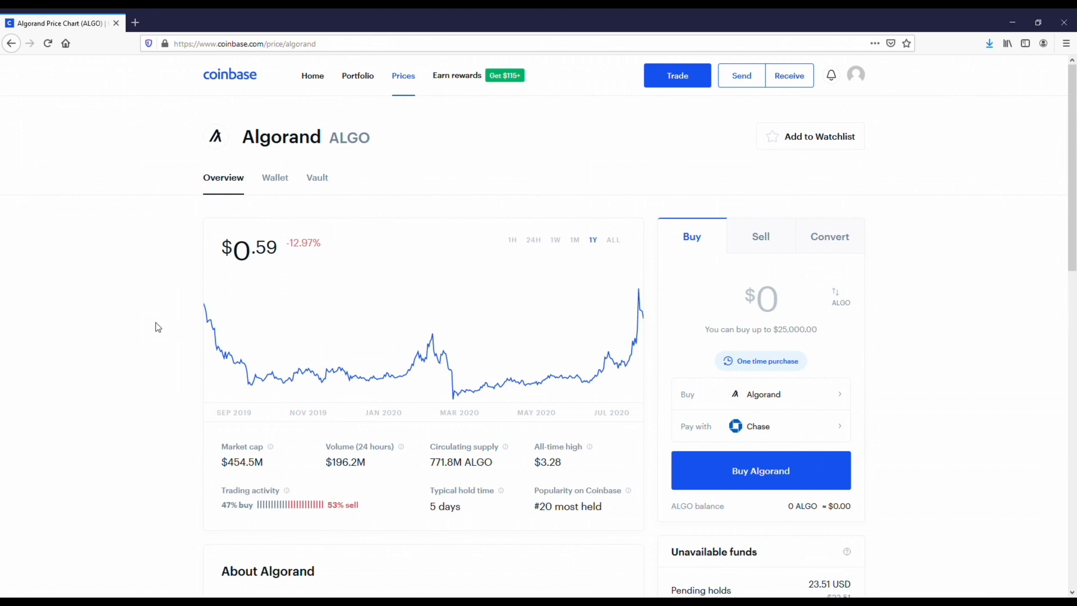
{"action": "scroll", "scroll_direction": "down", "scroll_amount": 3}
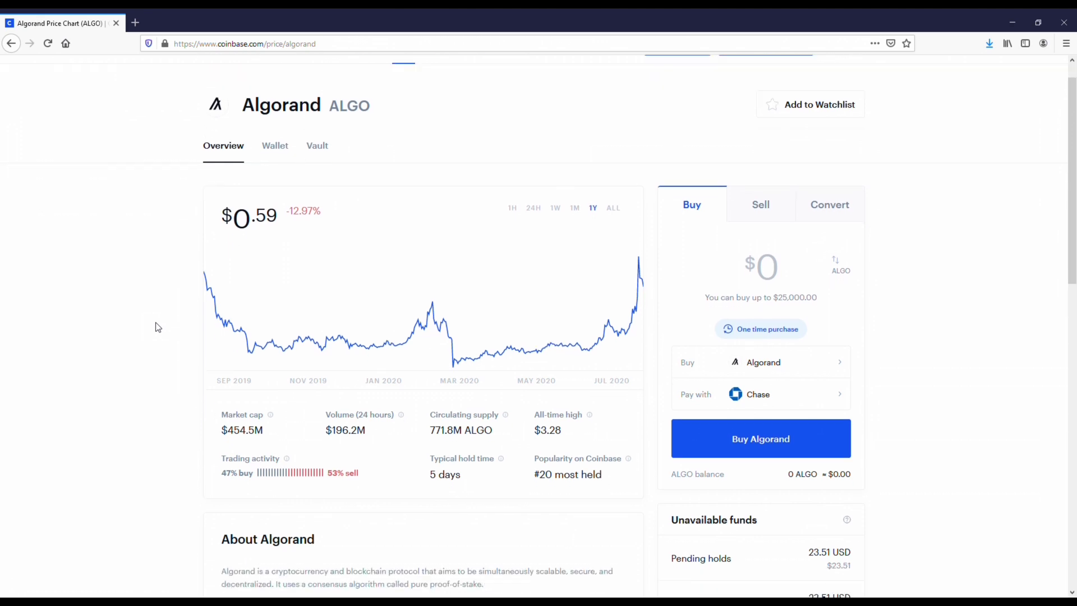
{"action": "scroll", "scroll_direction": "down", "scroll_amount": 3}
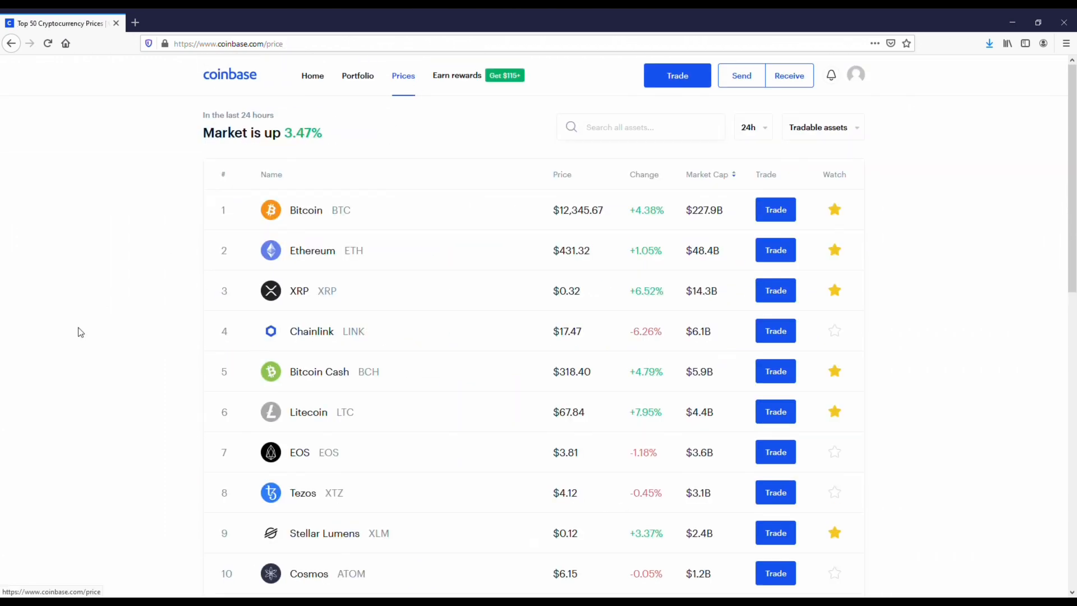
Open Basic Attention Token's price page and step its chart through 1W, 1M, 1Y.
{"action": "scroll", "scroll_direction": "down", "scroll_amount": 3}
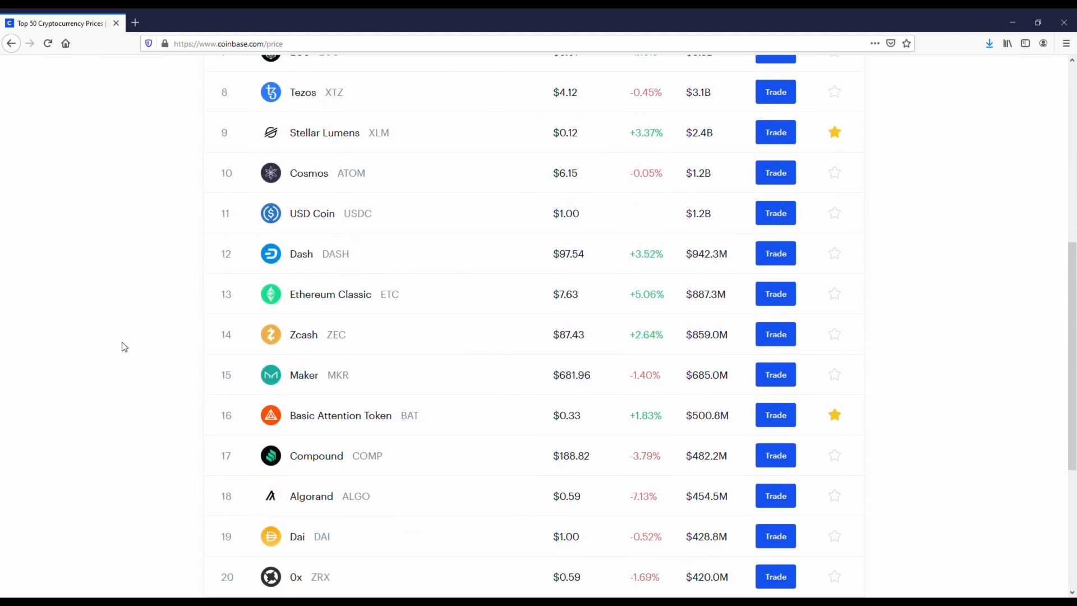
{"action": "left_click", "coordinate": [341, 415]}
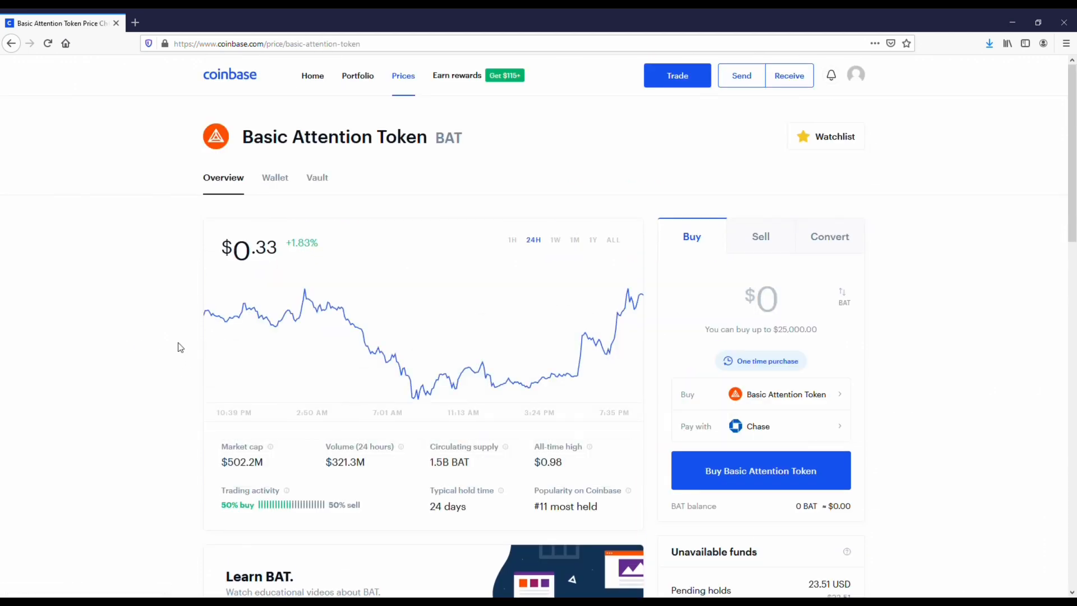
{"action": "left_click", "coordinate": [555, 240]}
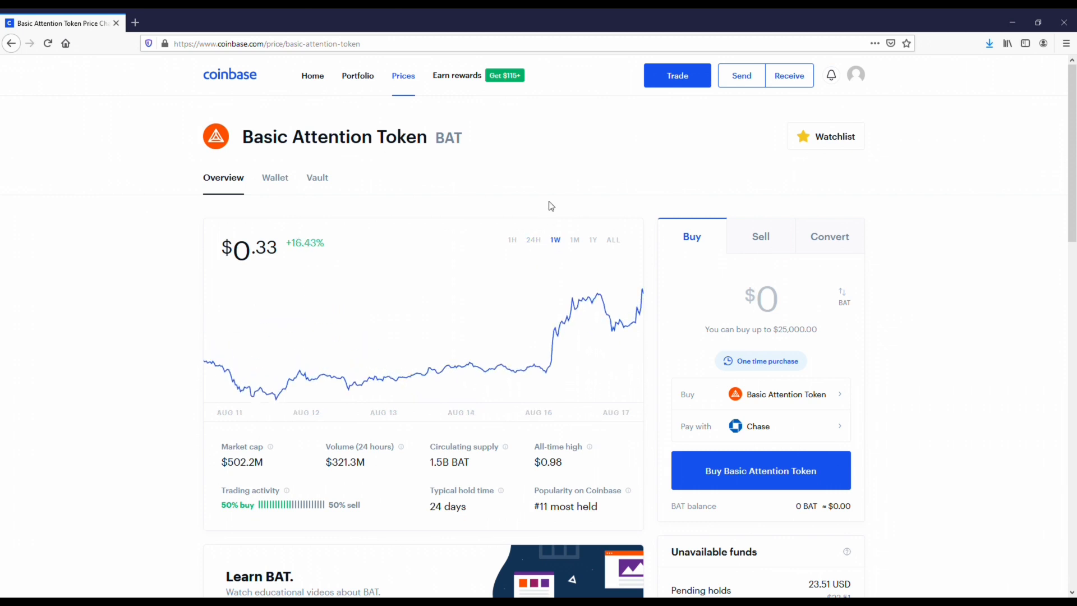
{"action": "left_click", "coordinate": [574, 239]}
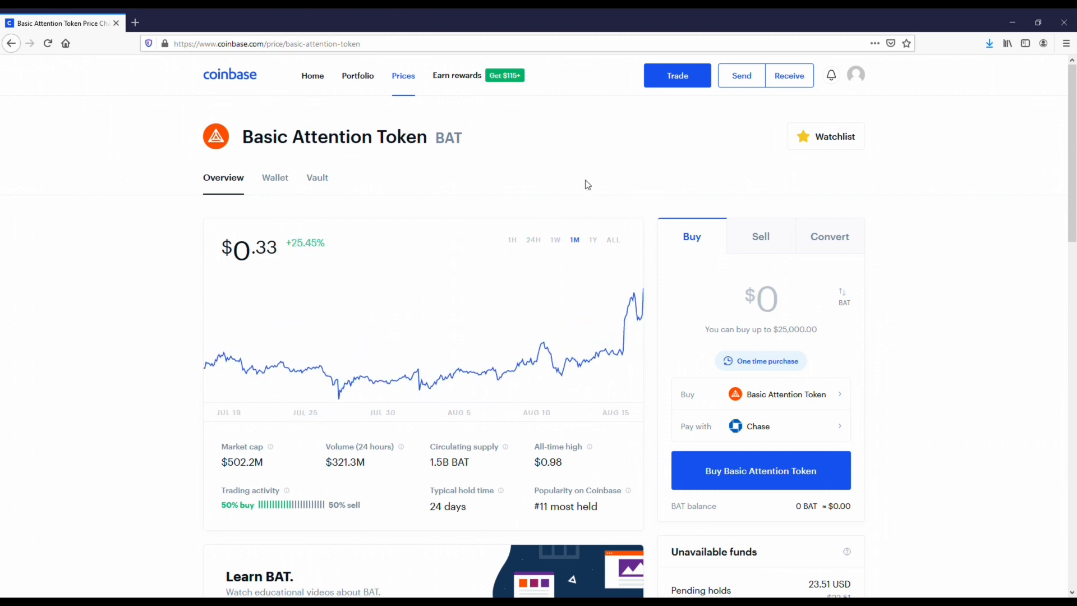
{"action": "mouse_move", "coordinate": [585, 242]}
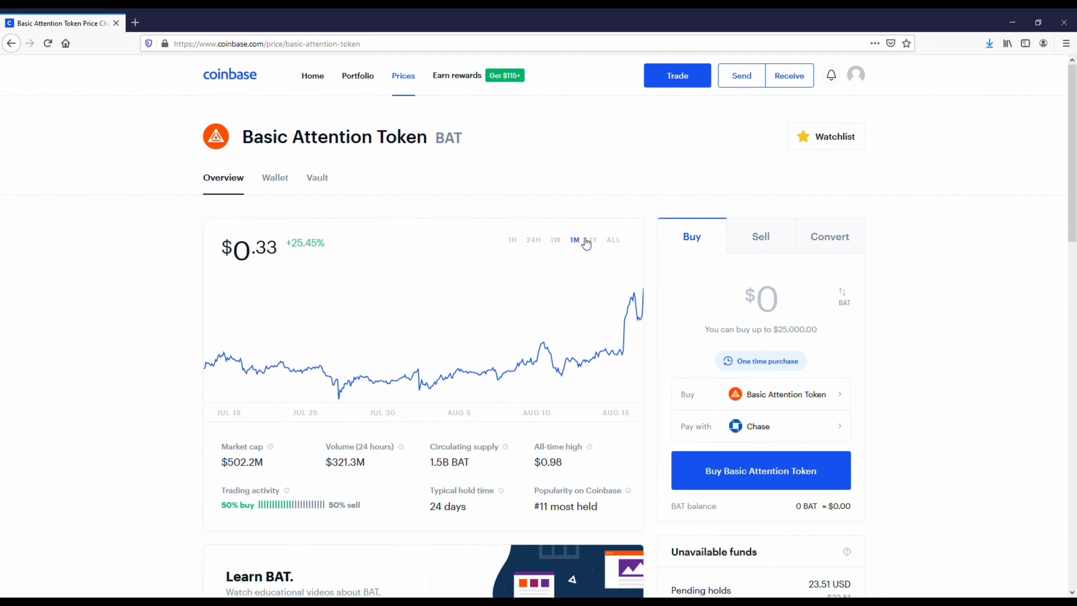
{"action": "left_click", "coordinate": [592, 240]}
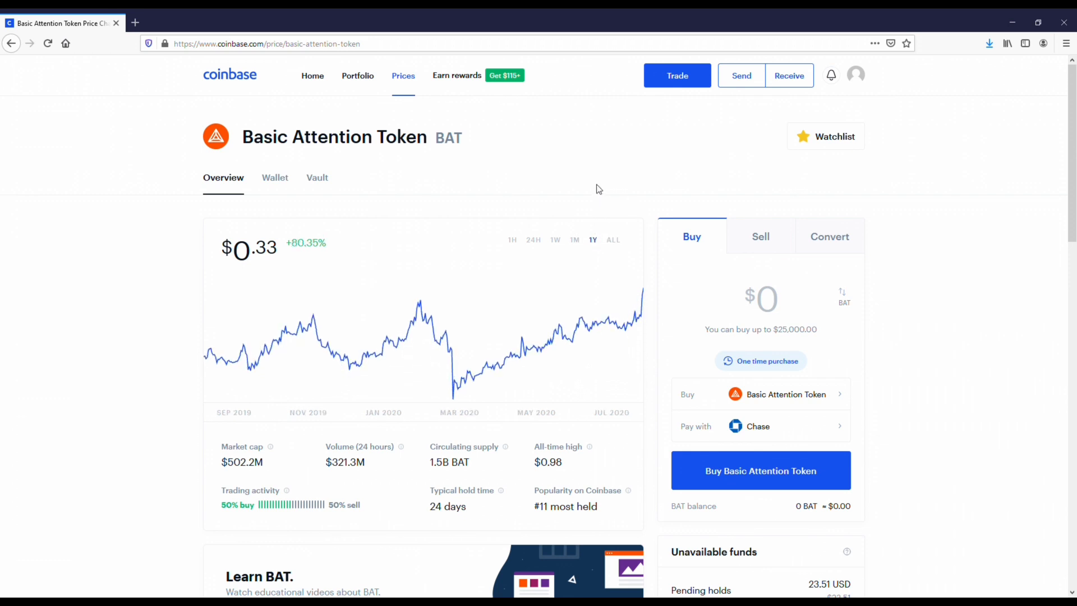
{"action": "mouse_move", "coordinate": [270, 211]}
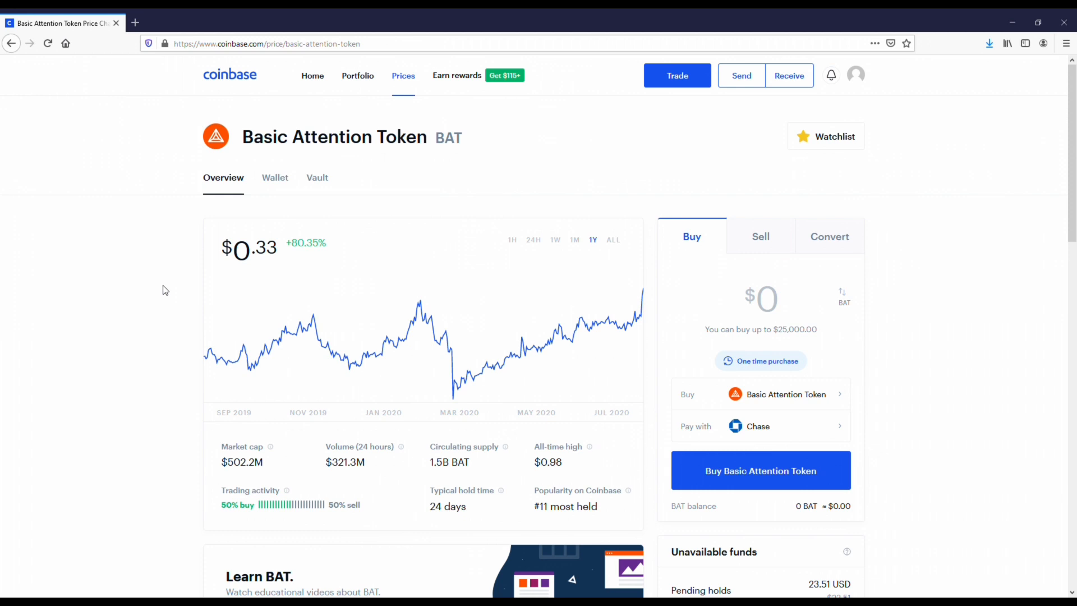
Scroll down and open BAT's official website.
{"action": "scroll", "scroll_direction": "down", "scroll_amount": 3}
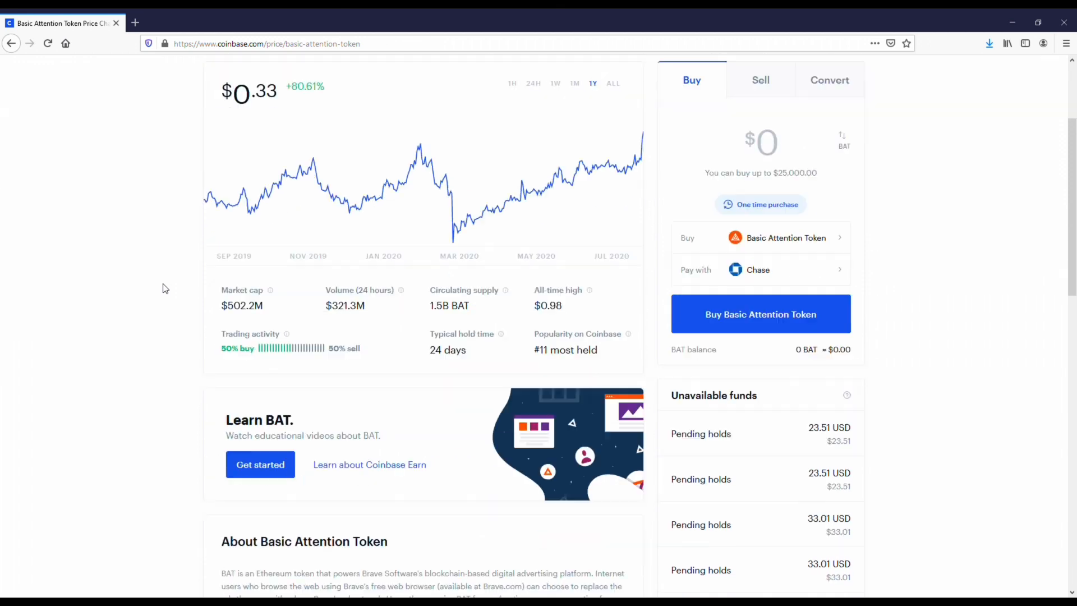
{"action": "scroll", "scroll_direction": "down", "scroll_amount": 3}
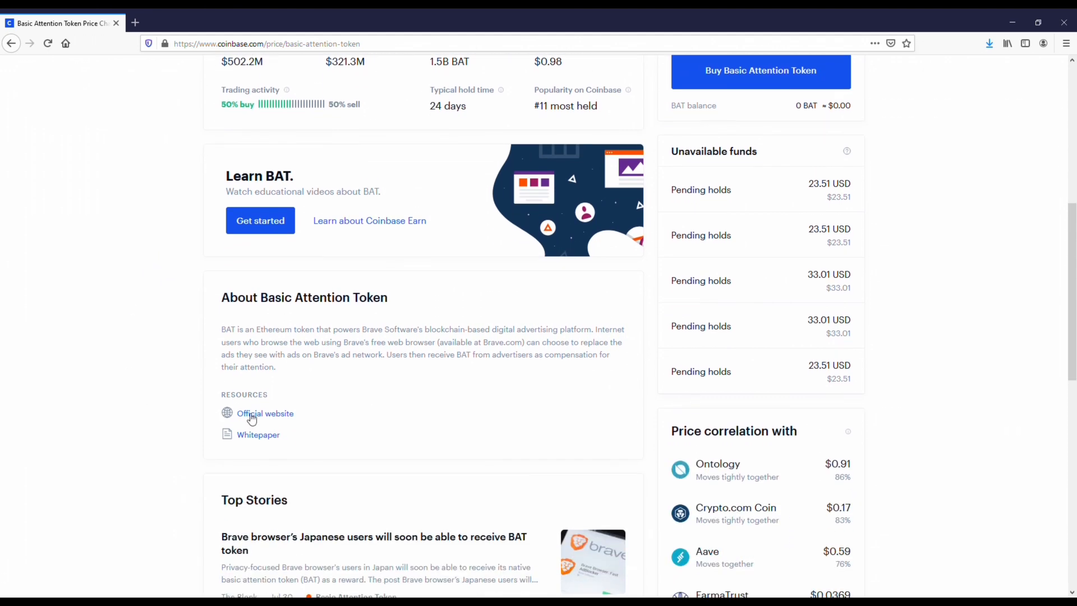
{"action": "left_click", "coordinate": [265, 413]}
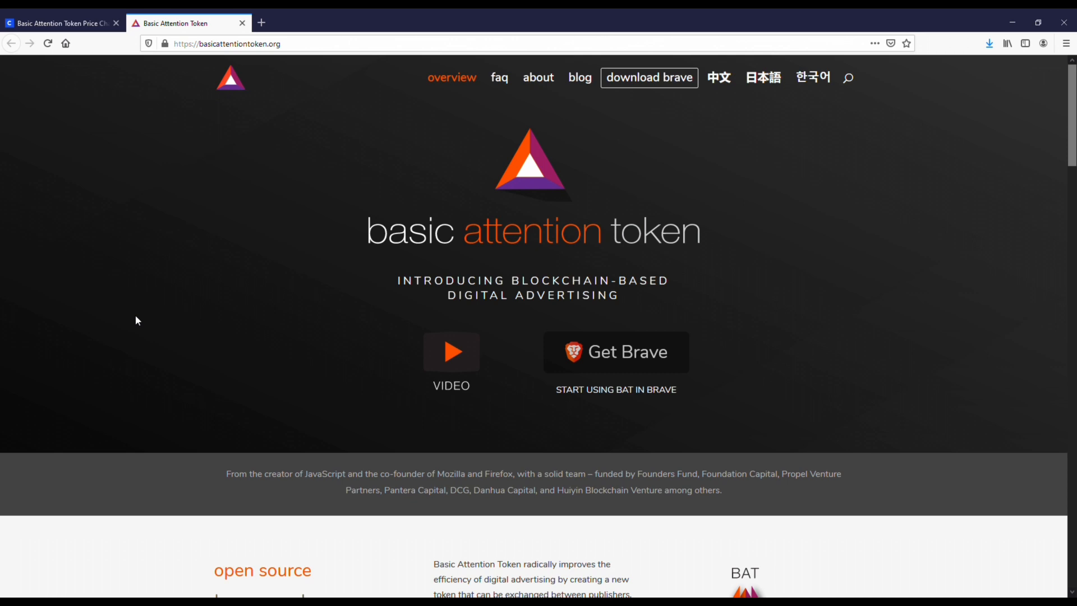
Scroll basicattentiontoken.org through its token overview to The Challenge section.
{"action": "scroll", "scroll_direction": "down", "scroll_amount": 3}
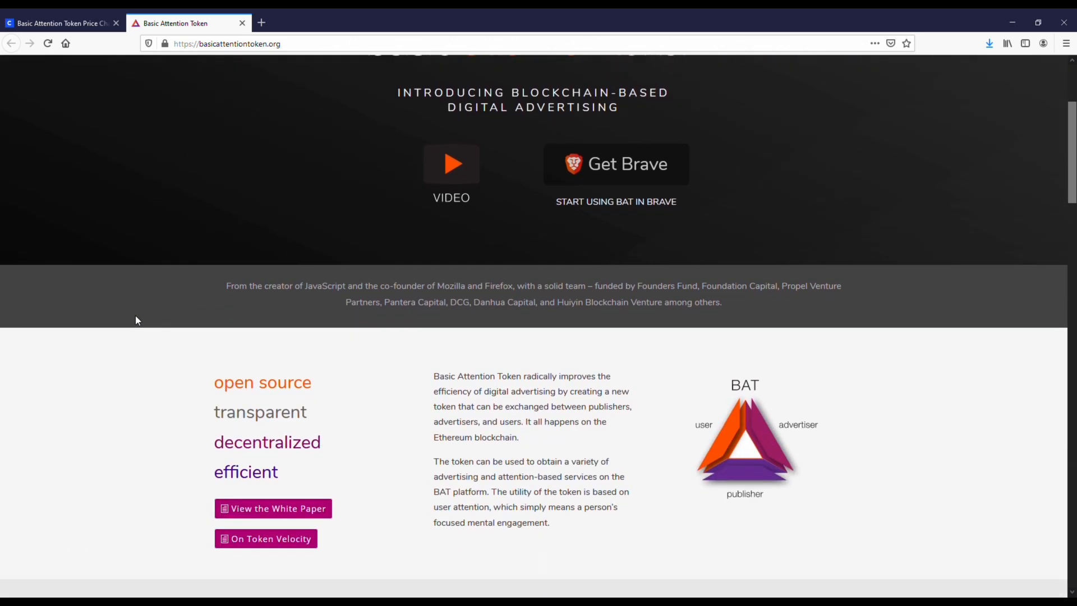
{"action": "scroll", "scroll_direction": "down", "scroll_amount": 3}
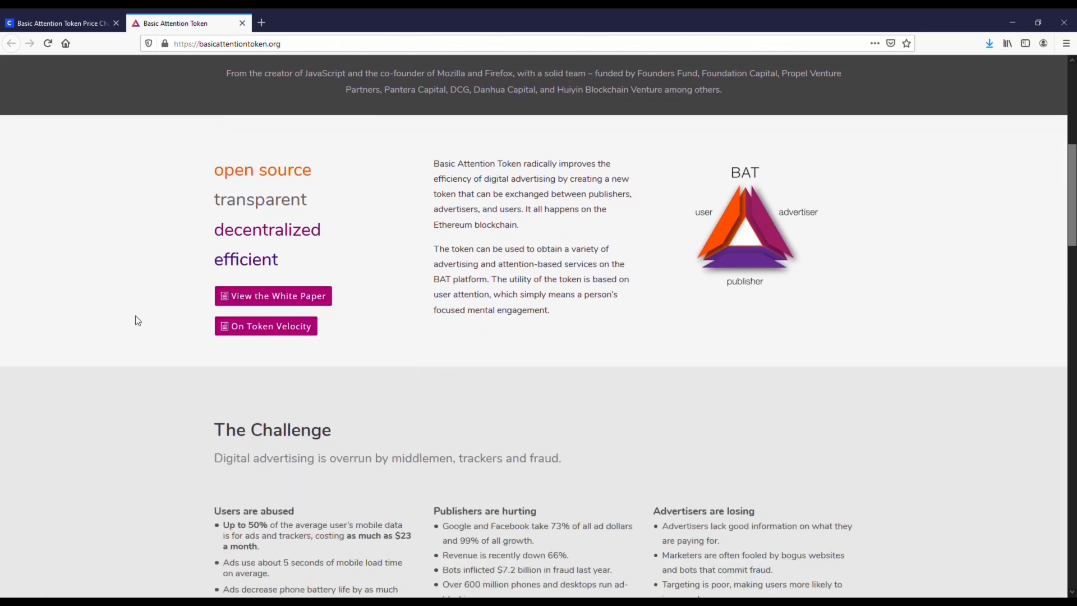
{"action": "scroll", "scroll_direction": "down", "scroll_amount": 3}
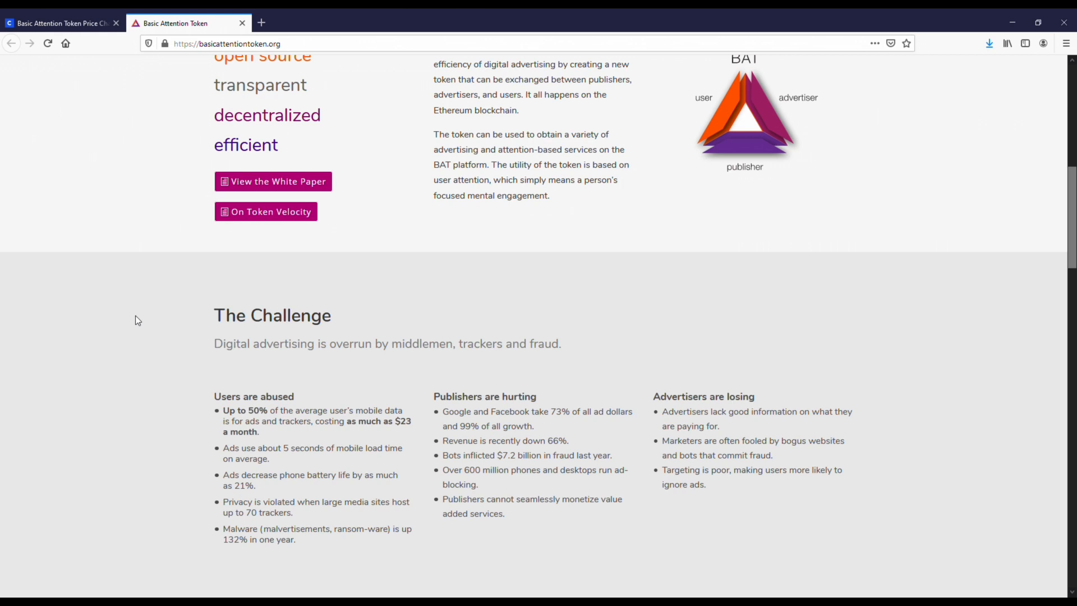
{"action": "scroll", "scroll_direction": "down", "scroll_amount": 3}
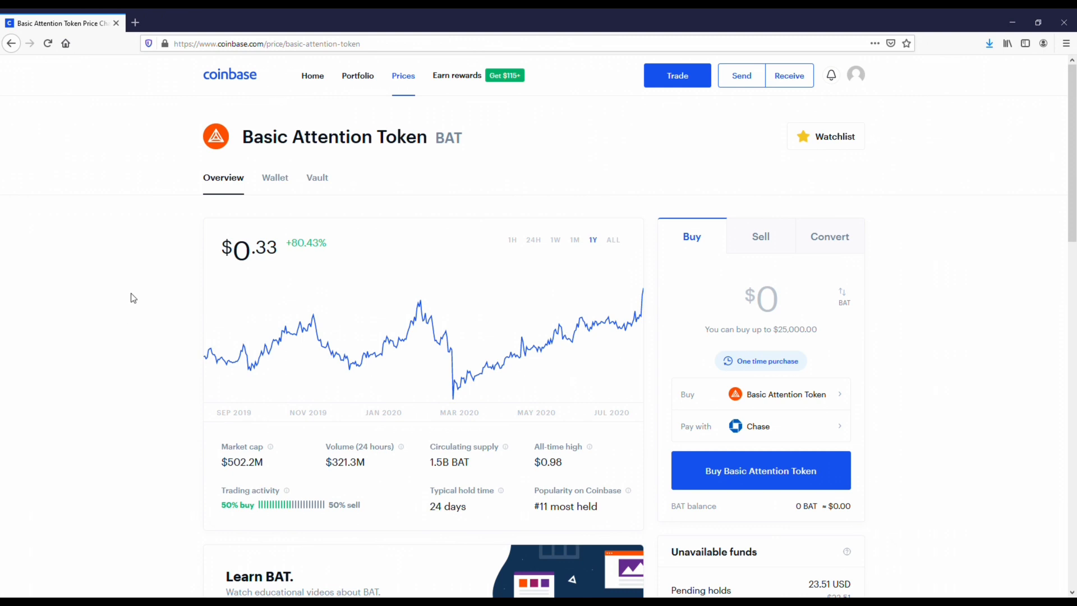
Reload the top prices list, showing the market up 3.52% with Bitcoin leading.
{"action": "left_click", "coordinate": [403, 76]}
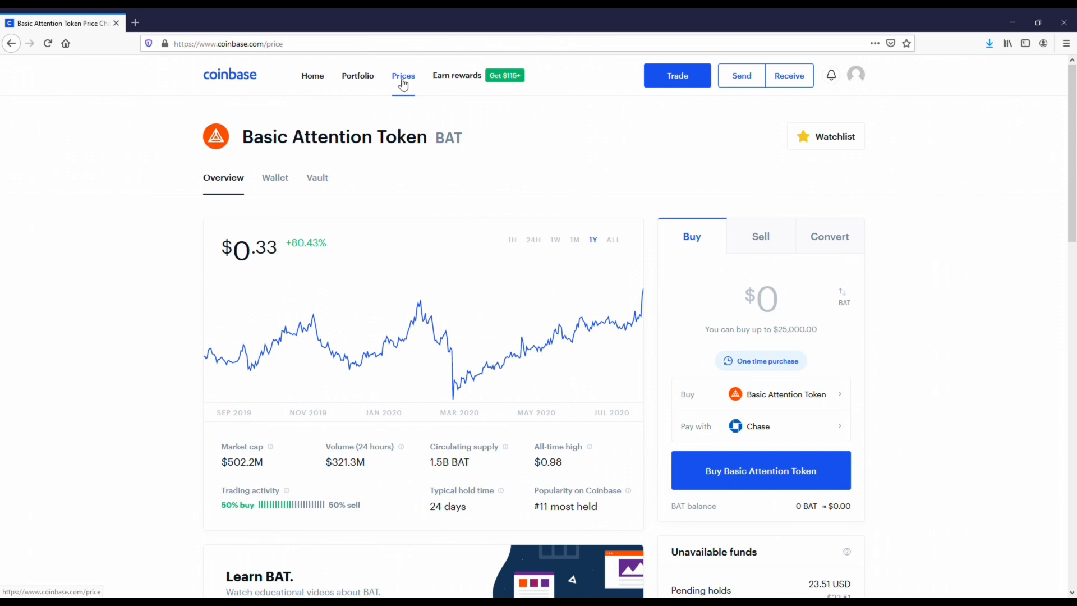
{"action": "left_click", "coordinate": [404, 75]}
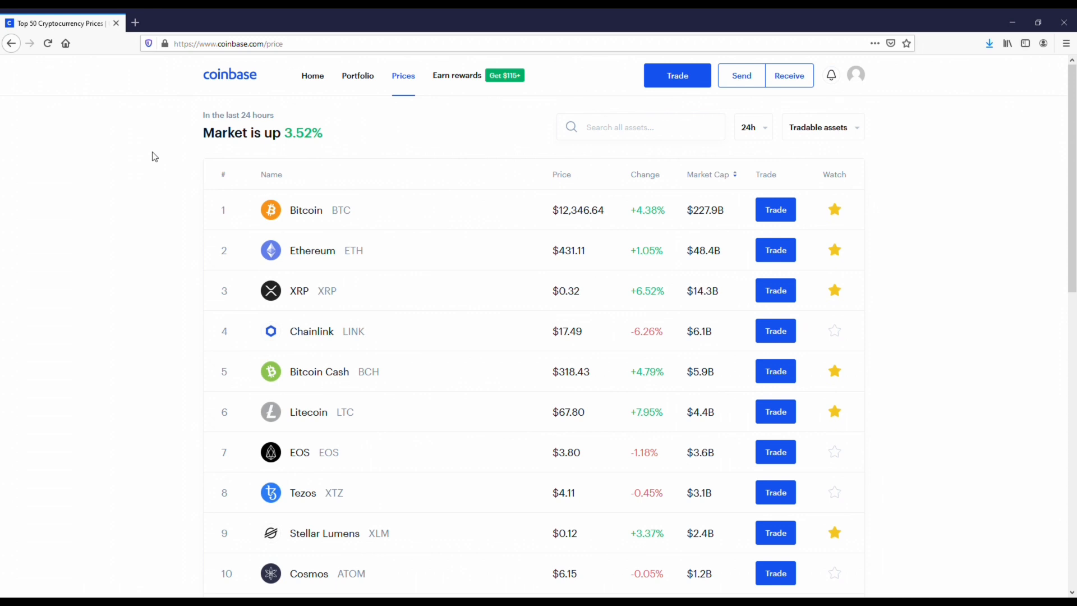
{"action": "mouse_move", "coordinate": [163, 171]}
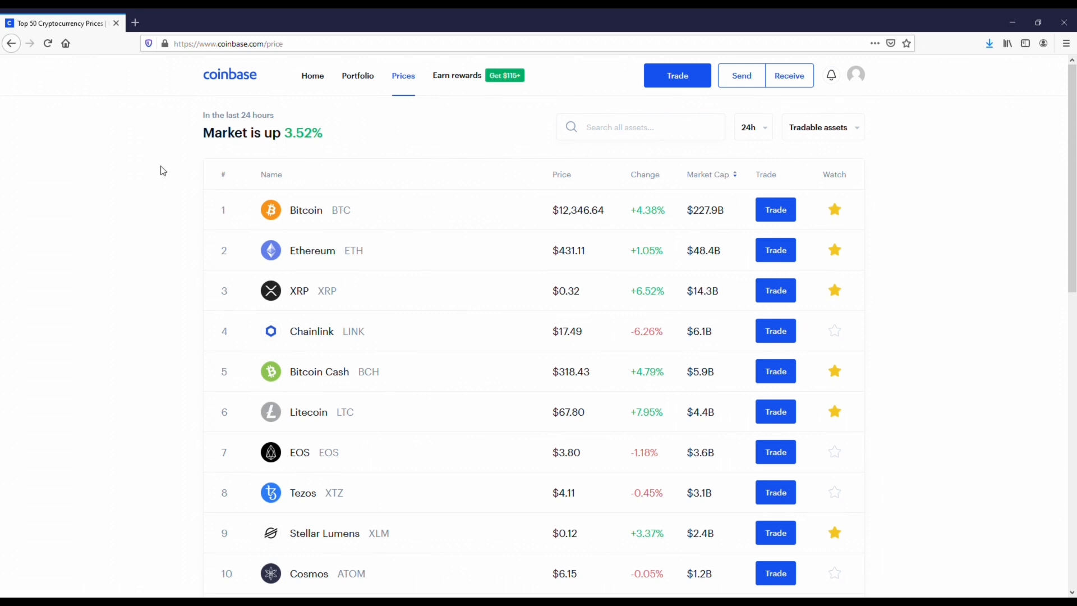
{"action": "mouse_move", "coordinate": [672, 339]}
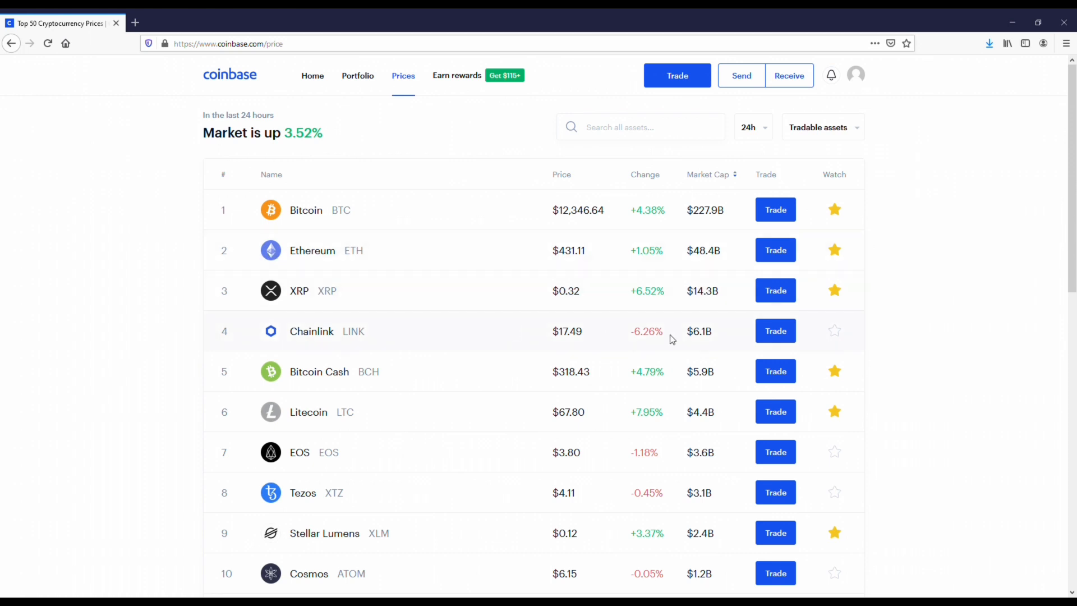
{"action": "mouse_move", "coordinate": [942, 291]}
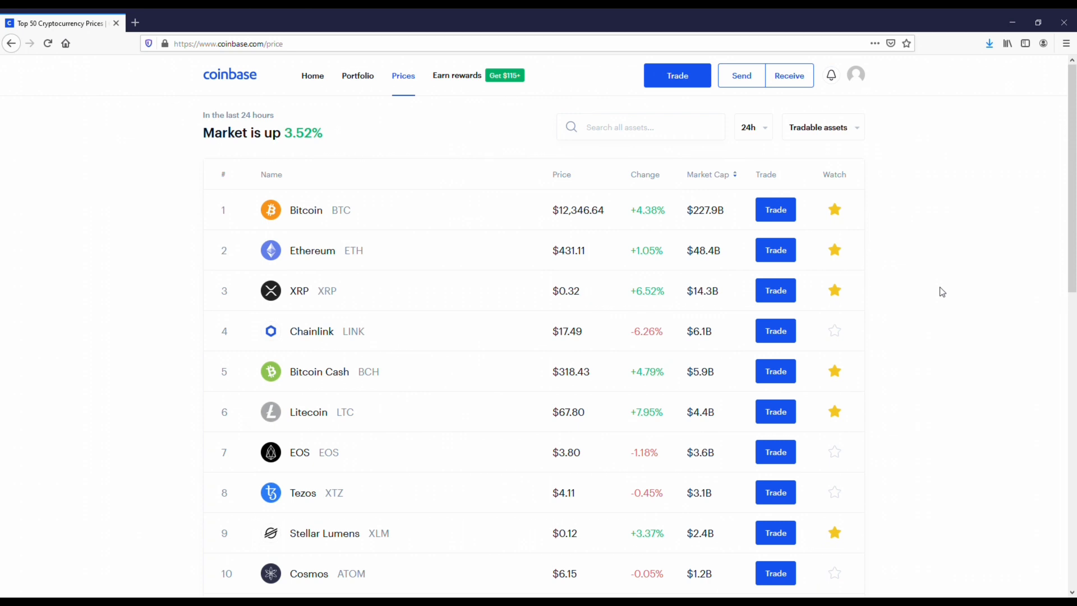
{"action": "mouse_move", "coordinate": [956, 282]}
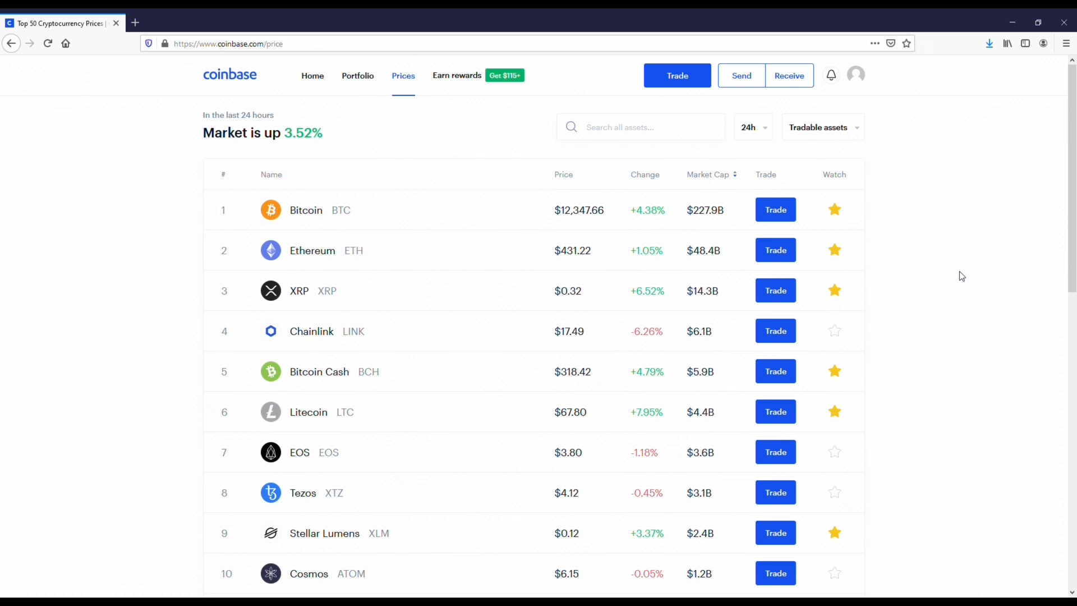
{"action": "mouse_move", "coordinate": [1017, 241]}
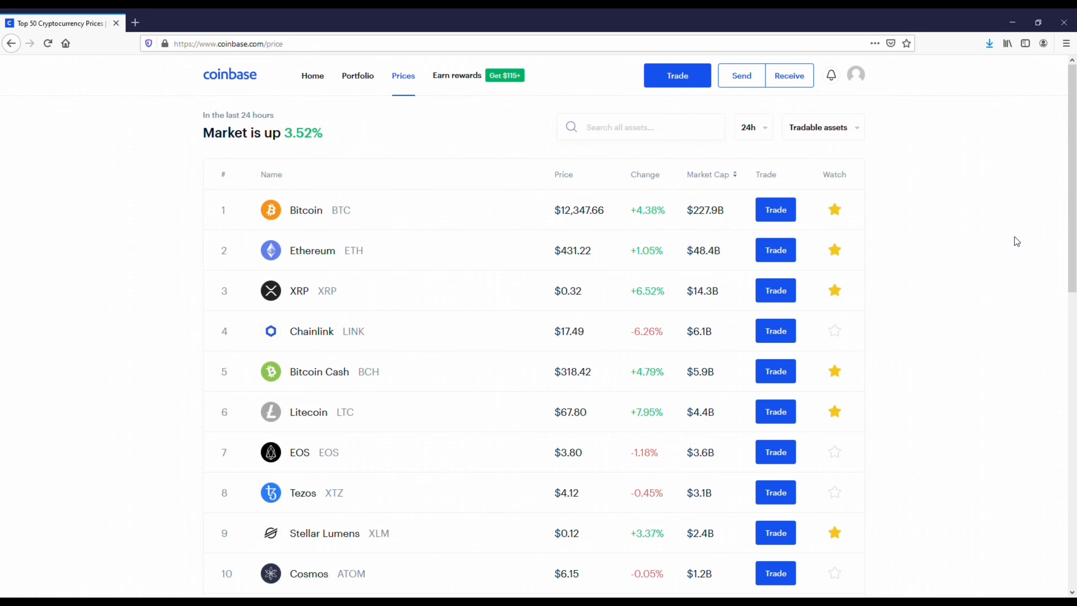
{"action": "mouse_move", "coordinate": [1039, 171]}
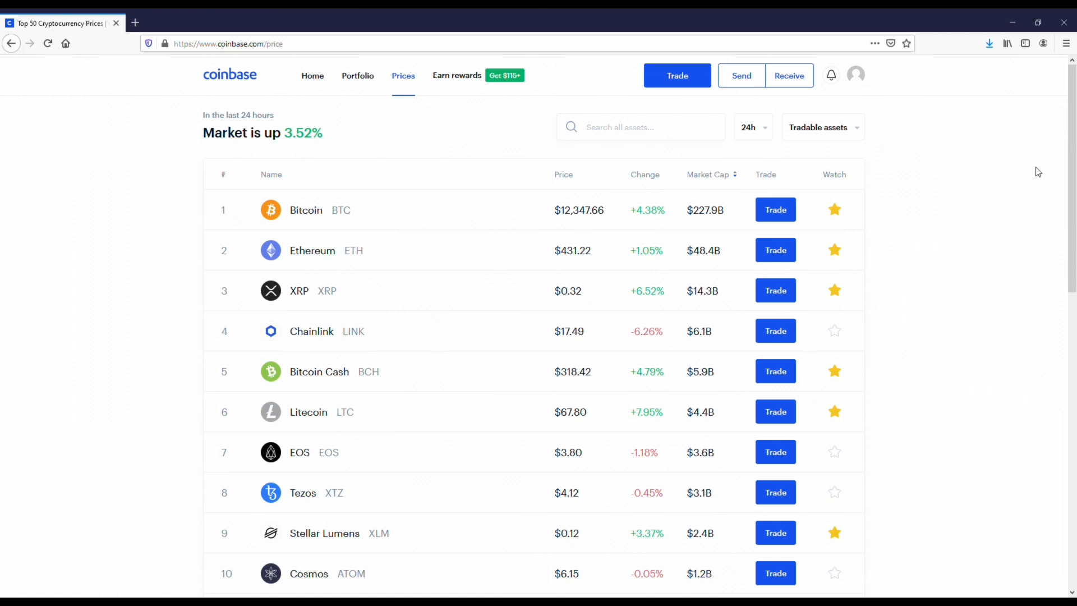
{"action": "mouse_move", "coordinate": [1037, 164]}
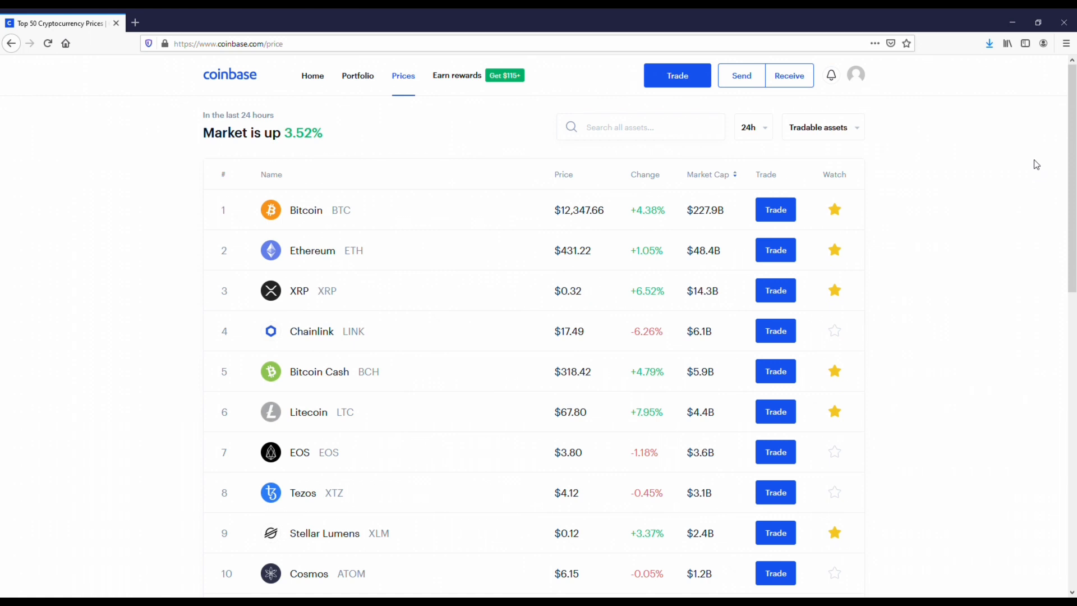